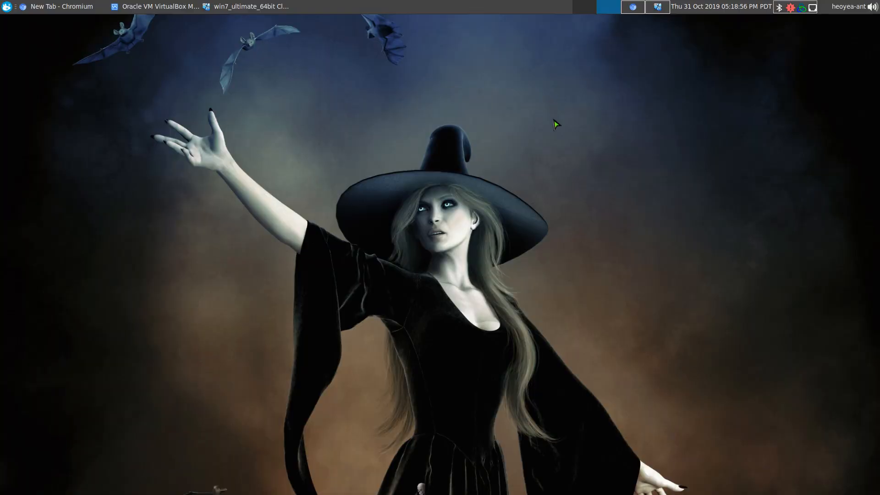
{"action": "mouse_move", "coordinate": [648, 28]}
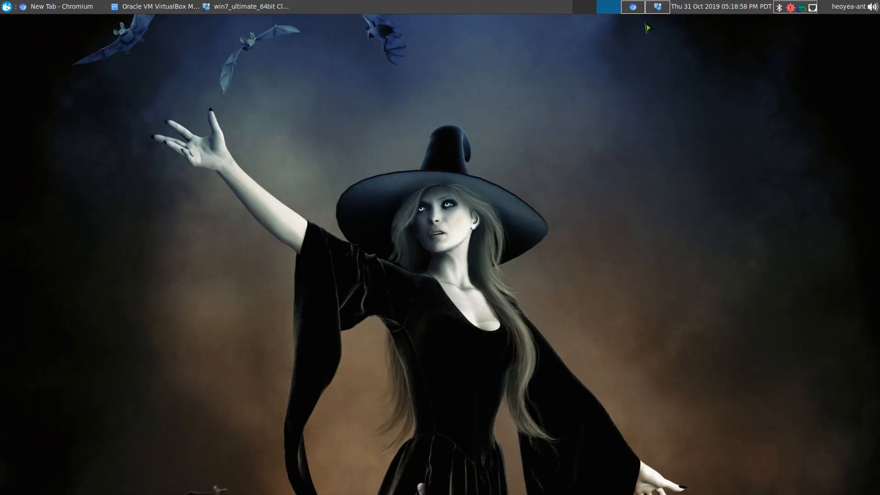
Bring the Linux Mint virtual machine window to the front from the taskbar.
{"action": "left_click", "coordinate": [249, 6]}
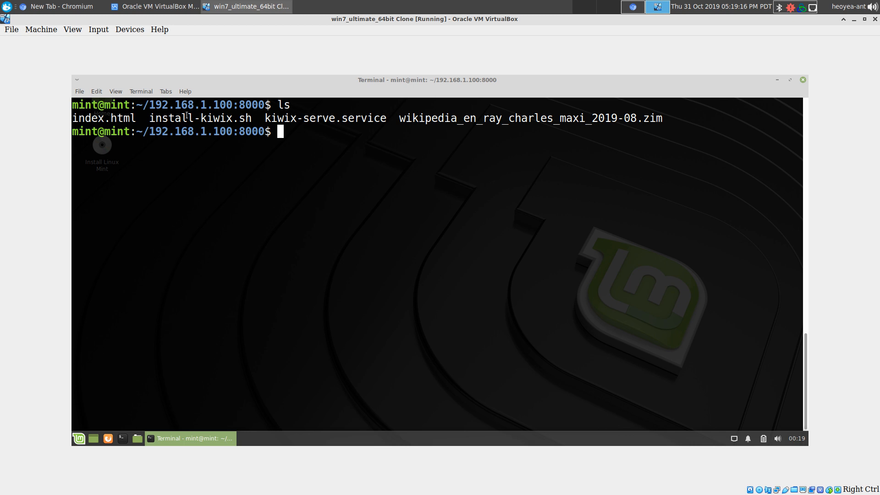
Make install-kiwix.sh executable with chmod +x, list files, and begin the sudo run command.
{"action": "double_click", "coordinate": [199, 118]}
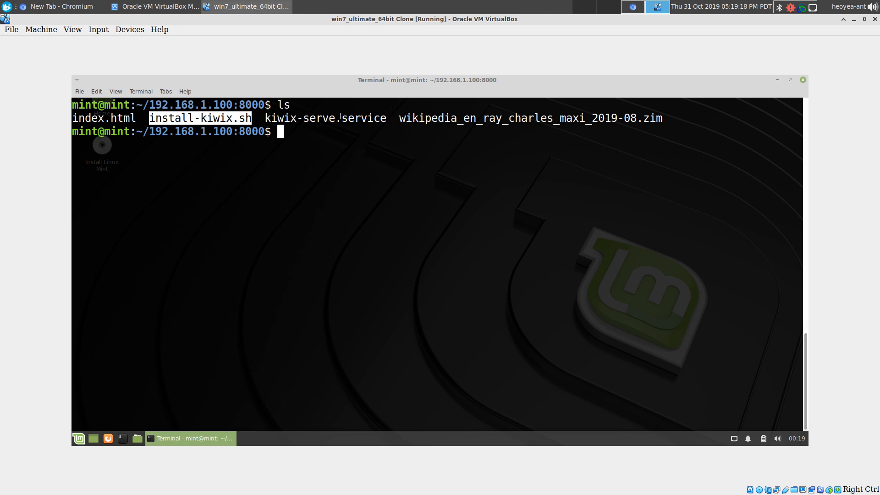
{"action": "mouse_move", "coordinate": [429, 142]}
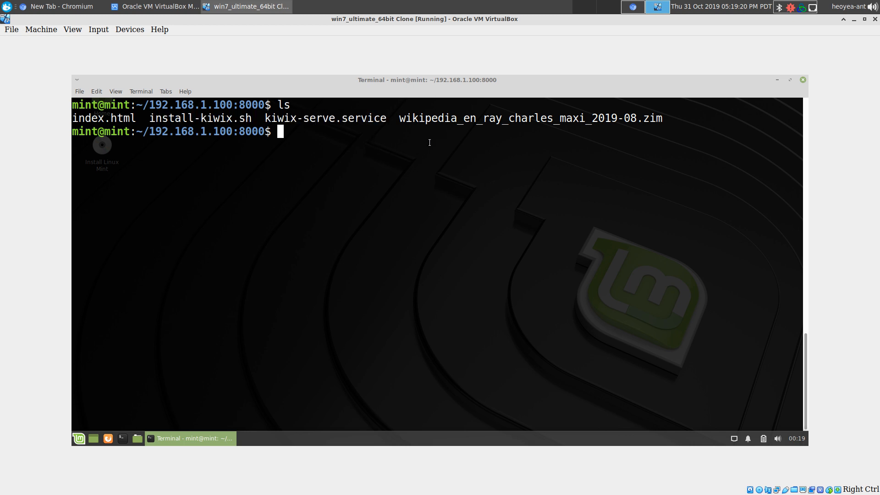
{"action": "double_click", "coordinate": [530, 118]}
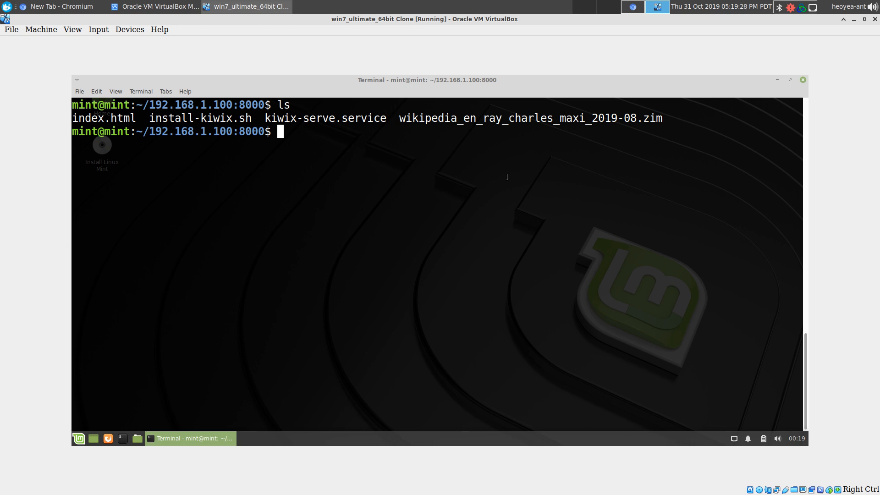
{"action": "type", "text": "chmod"}
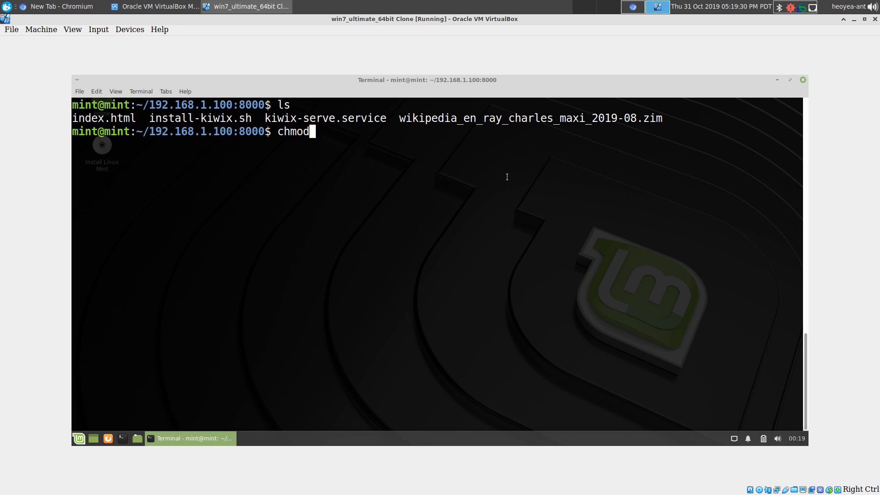
{"action": "type", "text": "+x"}
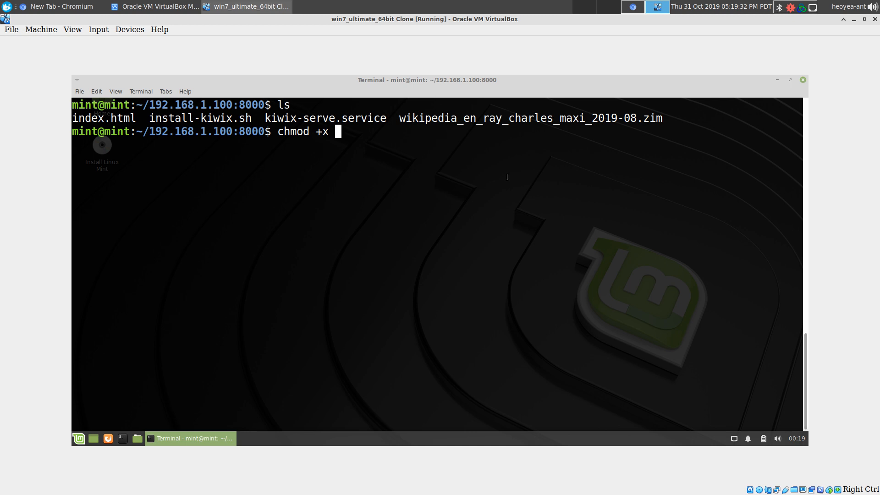
{"action": "type", "text": "install-kiwix.sh"}
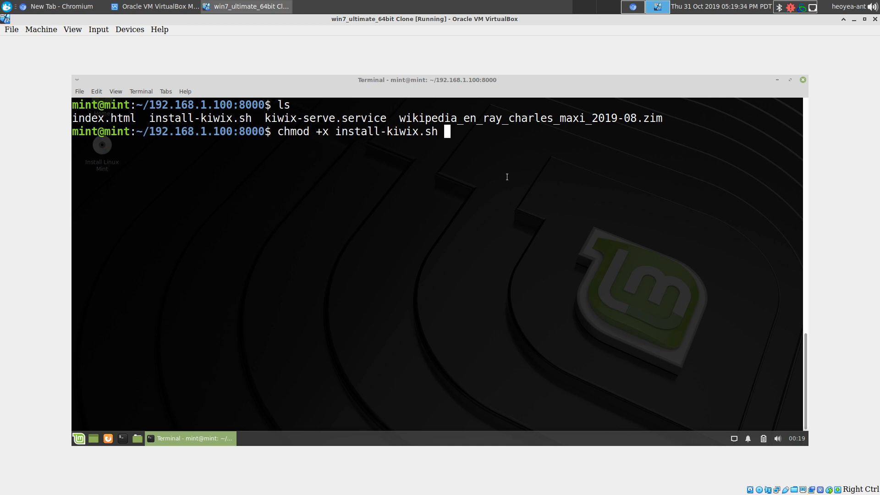
{"action": "type", "text": "l"}
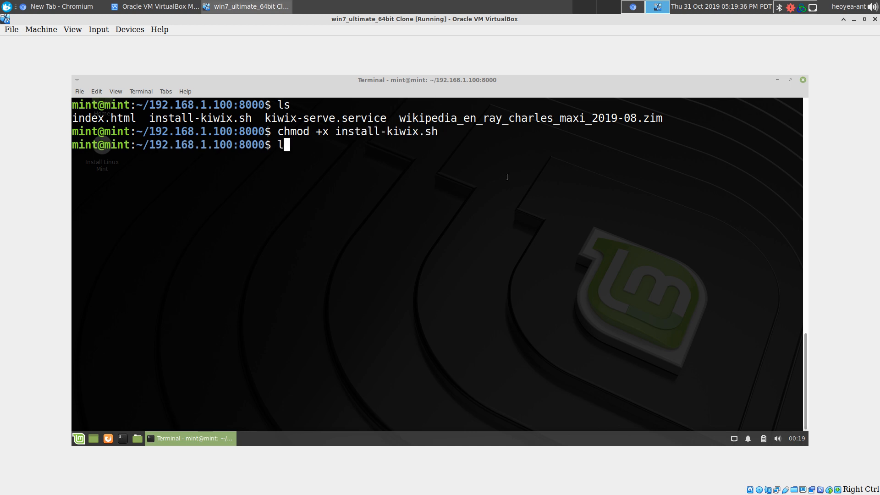
{"action": "type", "text": "sudo ./install-kiwix.sh"}
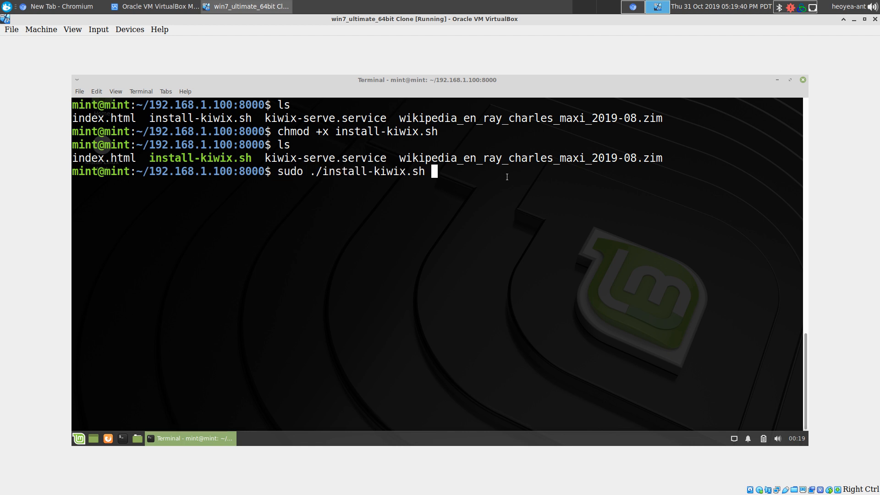
Run sudo ./install-kiwix.sh until it downloads packages and asks for a save directory.
{"action": "key", "text": "Return"}
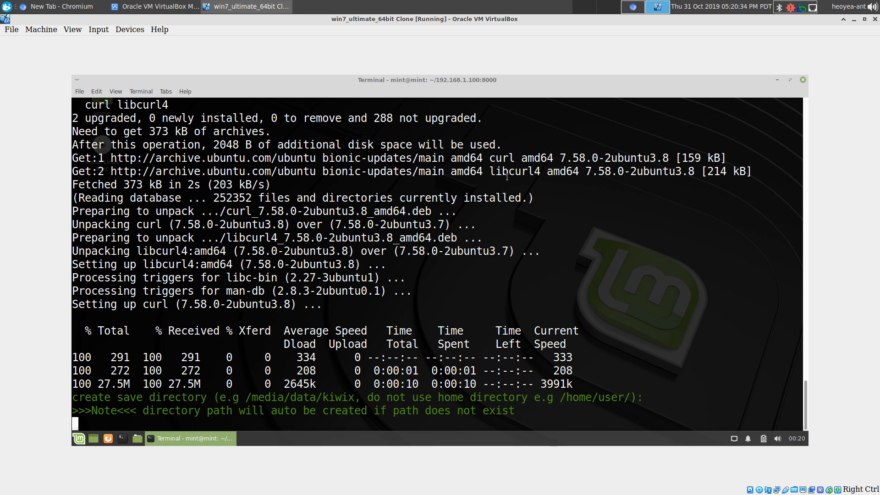
Answer /media/data/kiwix as the save directory, finish the install and re-list the files.
{"action": "type", "text": "/media/data"}
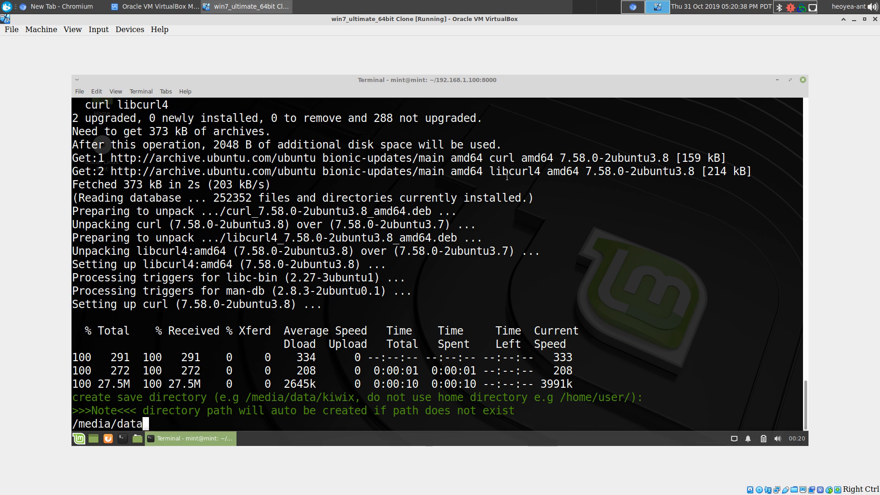
{"action": "type", "text": "/kwi"}
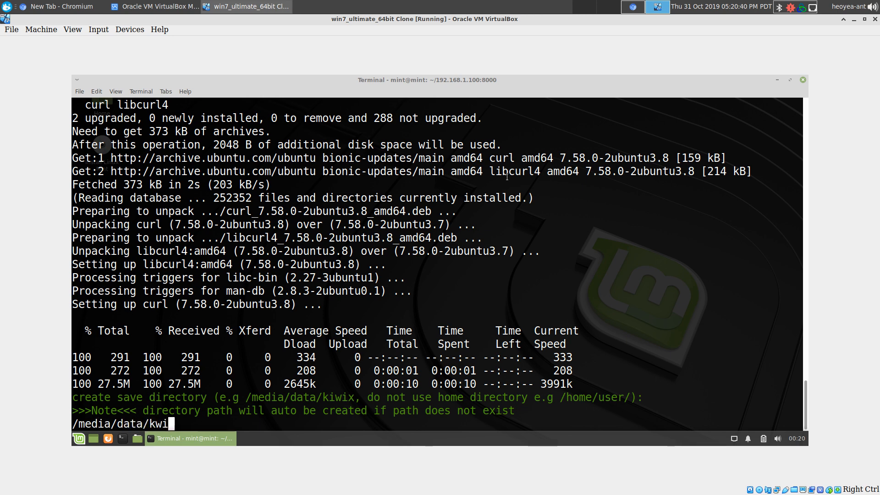
{"action": "type", "text": "x"}
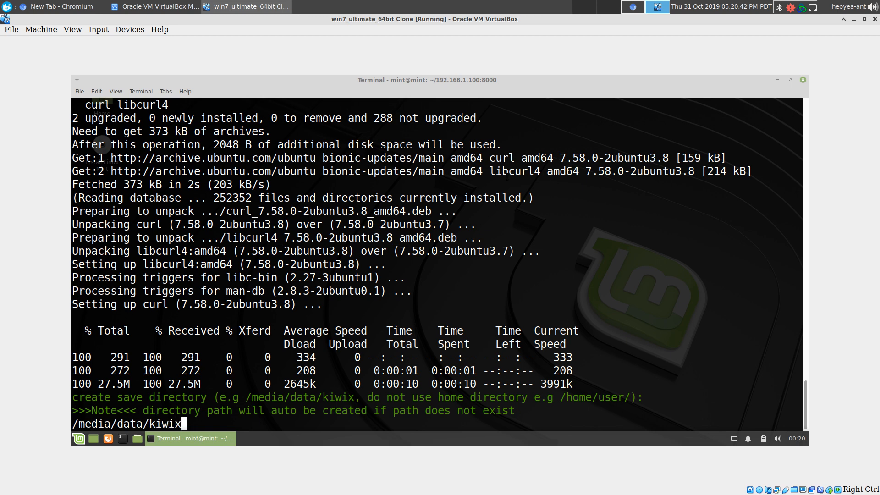
{"action": "key", "text": "Return"}
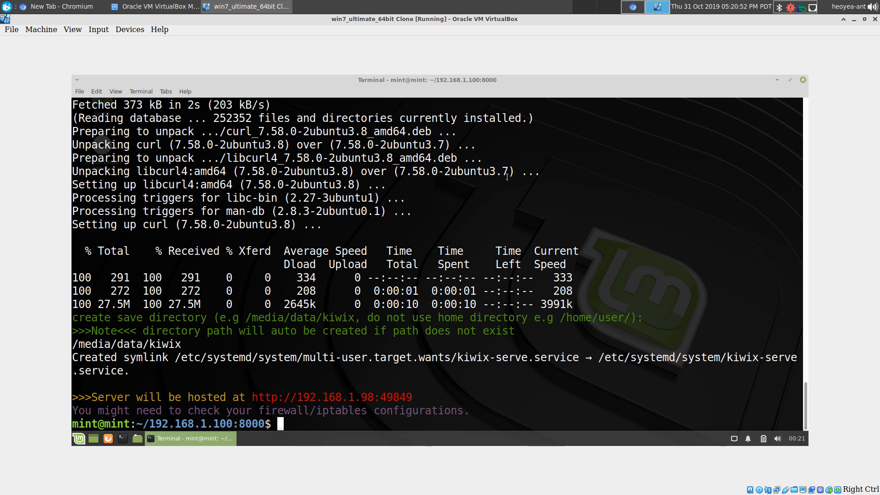
{"action": "type", "text": "ls"}
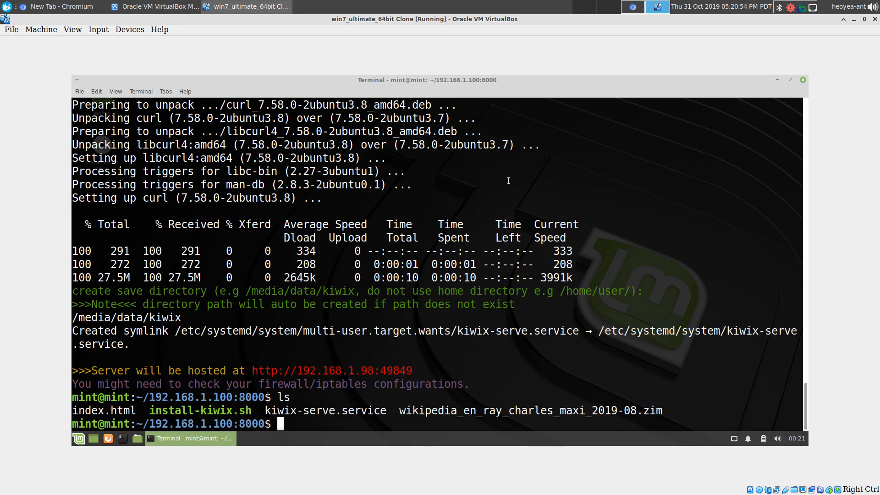
{"action": "double_click", "coordinate": [530, 411]}
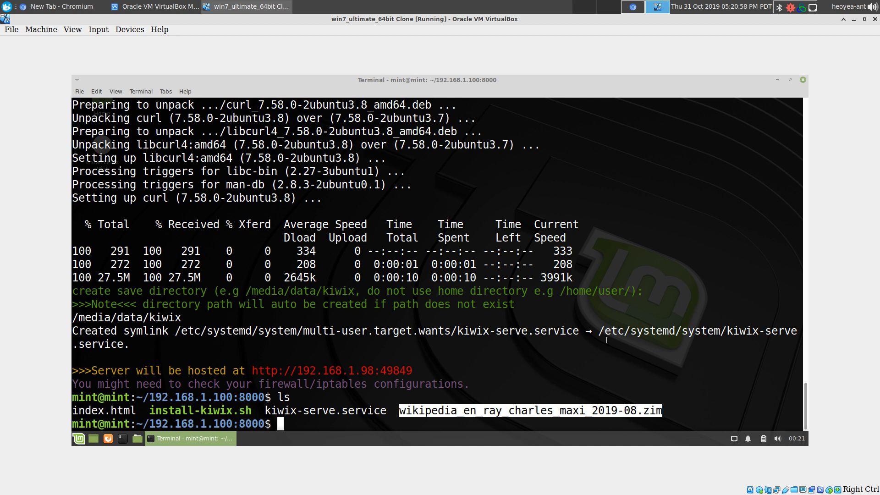
{"action": "mouse_move", "coordinate": [503, 346]}
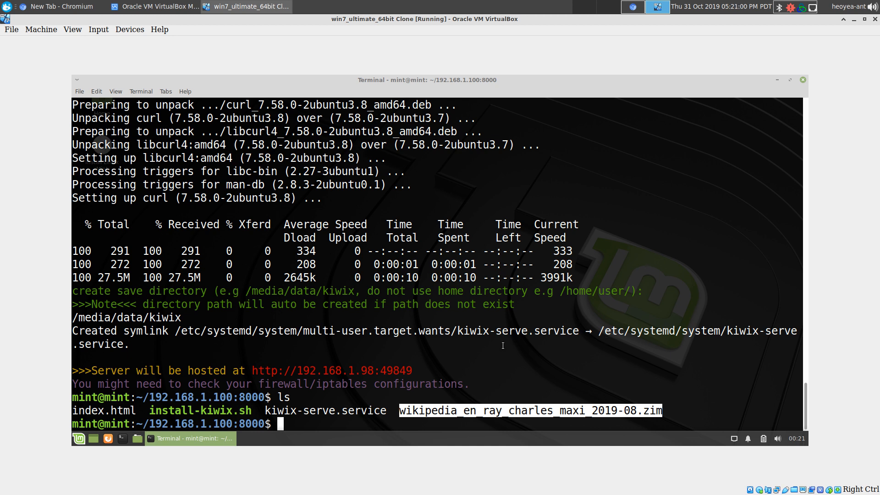
{"action": "double_click", "coordinate": [331, 371]}
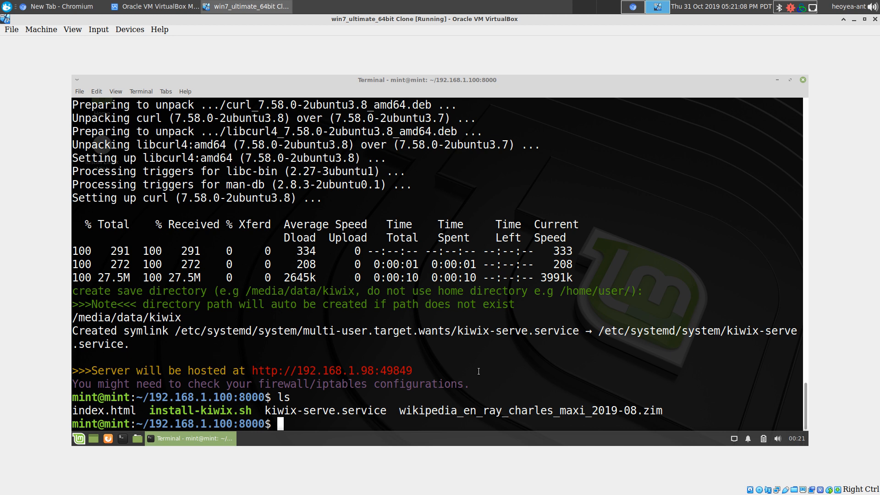
{"action": "mouse_move", "coordinate": [381, 373]}
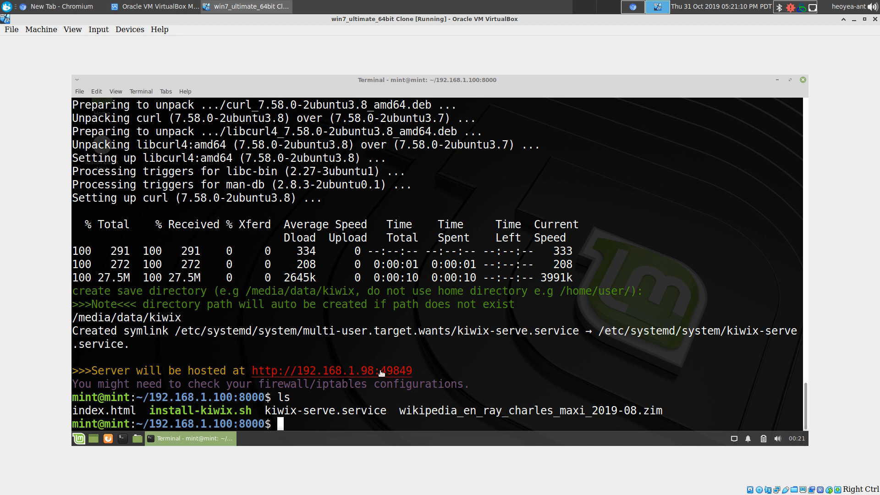
{"action": "mouse_move", "coordinate": [347, 371]}
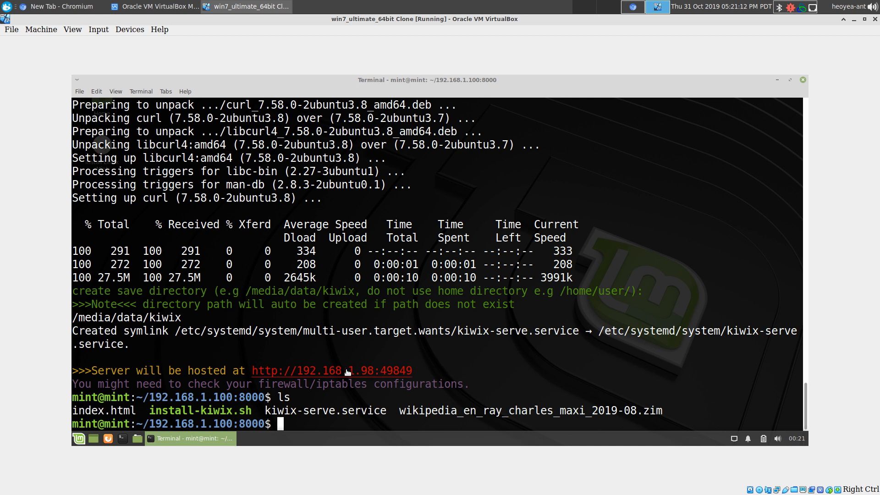
{"action": "mouse_move", "coordinate": [394, 373]}
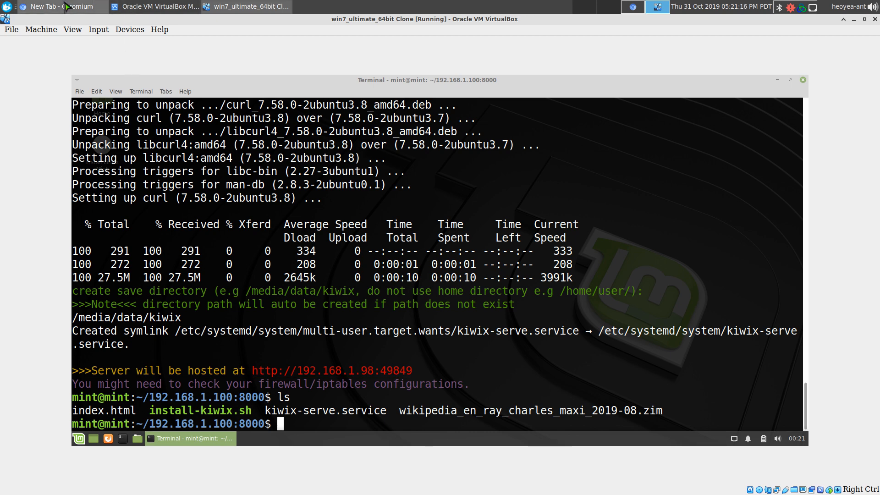
Switch to Chromium and open the Ray Charles Wikipedia collection on the Kiwix Server page.
{"action": "left_click", "coordinate": [56, 7]}
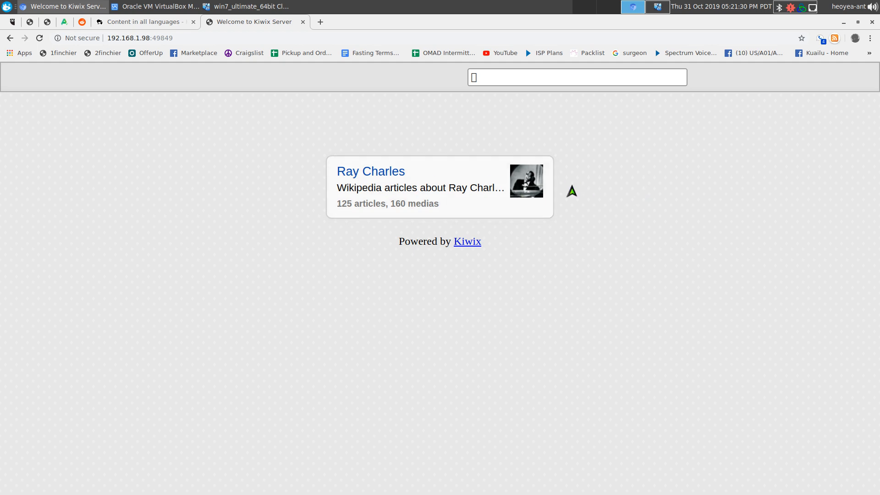
{"action": "mouse_move", "coordinate": [640, 344]}
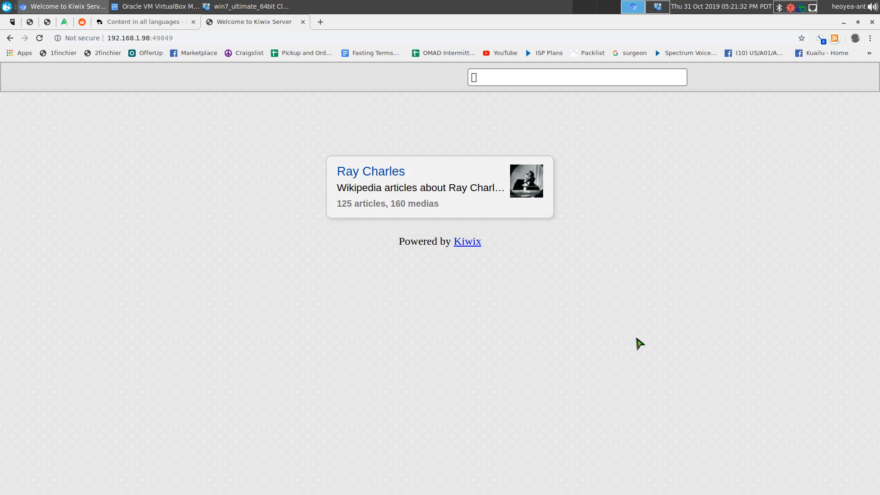
{"action": "mouse_move", "coordinate": [390, 310]}
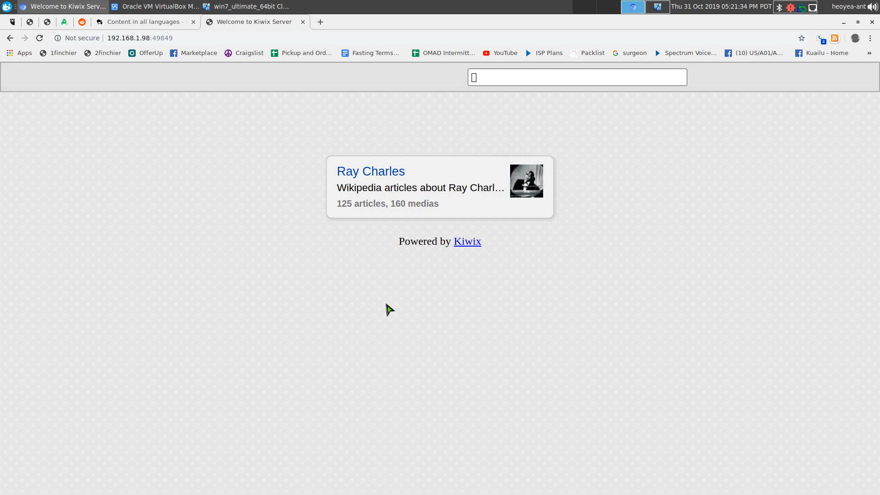
{"action": "mouse_move", "coordinate": [421, 202]}
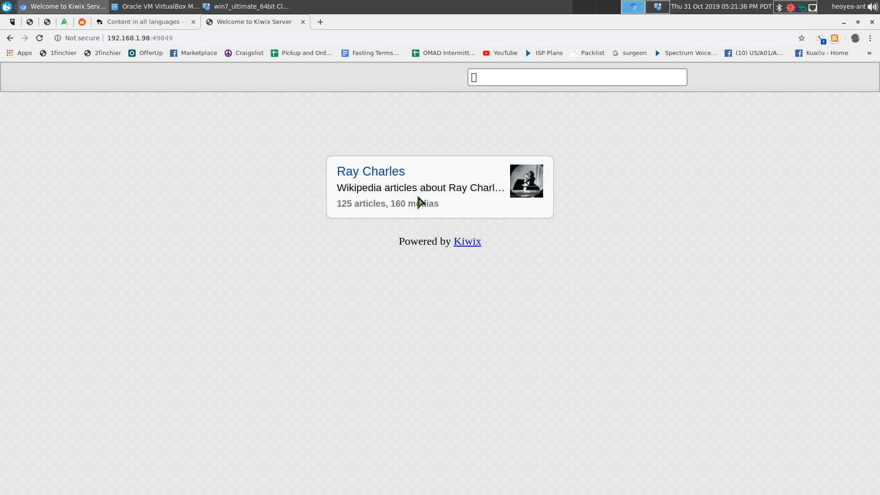
{"action": "mouse_move", "coordinate": [689, 176]}
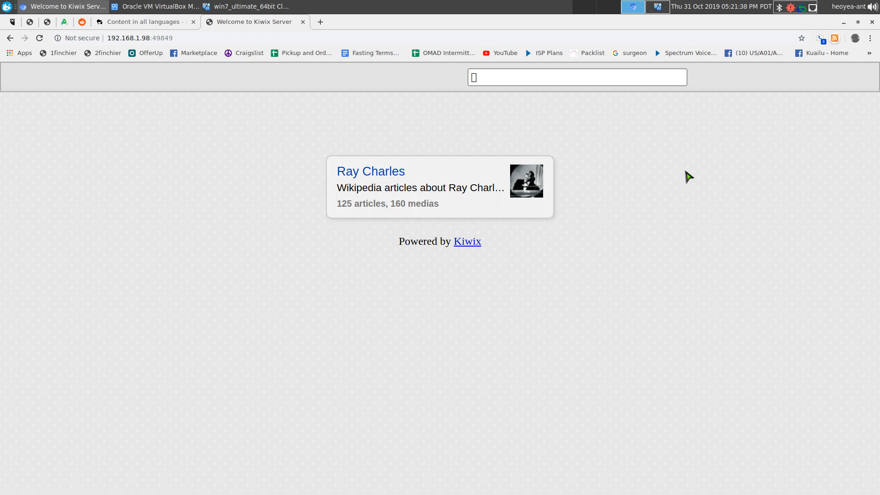
{"action": "mouse_move", "coordinate": [392, 178]}
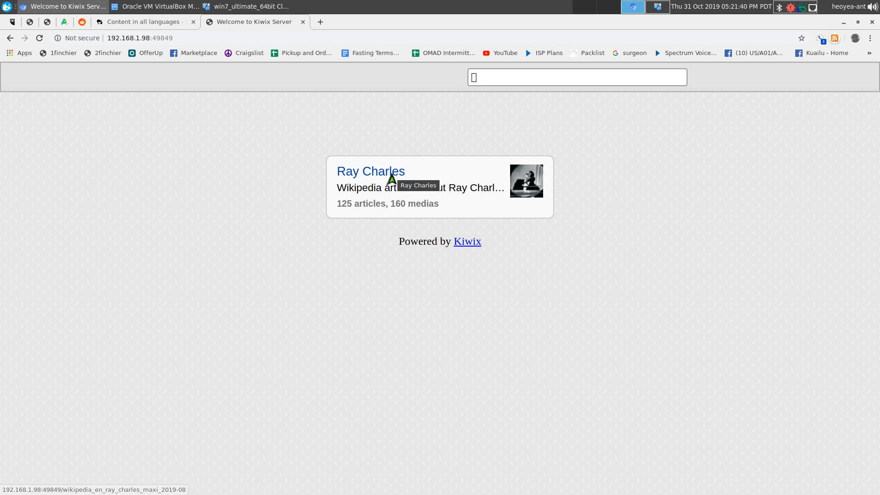
{"action": "left_click", "coordinate": [371, 172]}
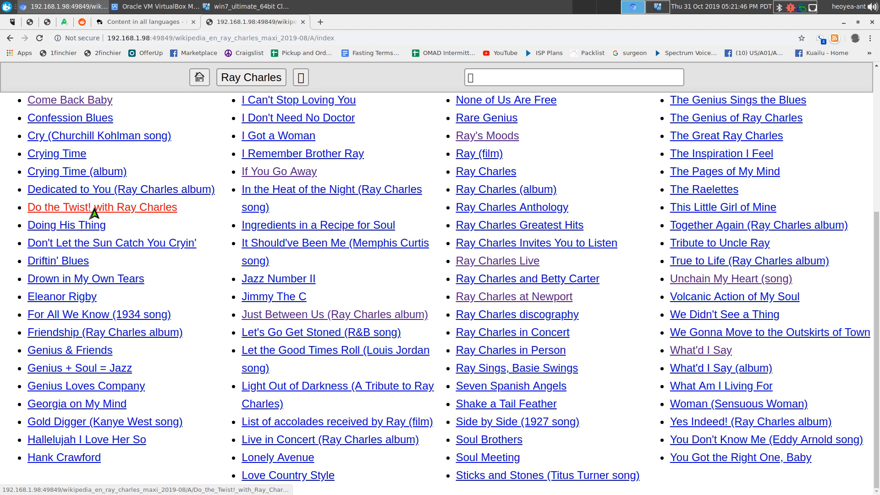
View 'Do the Twist! with Ray Charles' and 'The Inspiration I Feel', then return to Content in all languages.
{"action": "left_click", "coordinate": [102, 207]}
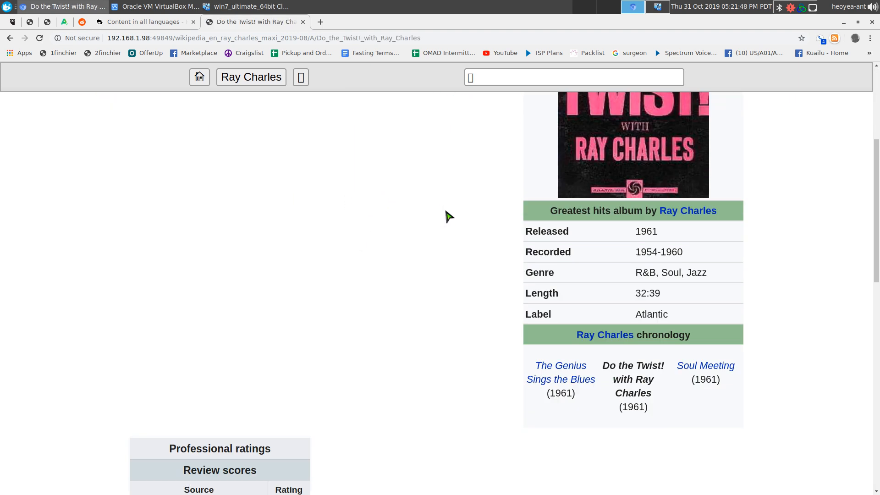
{"action": "scroll", "scroll_direction": "down", "scroll_amount": 3}
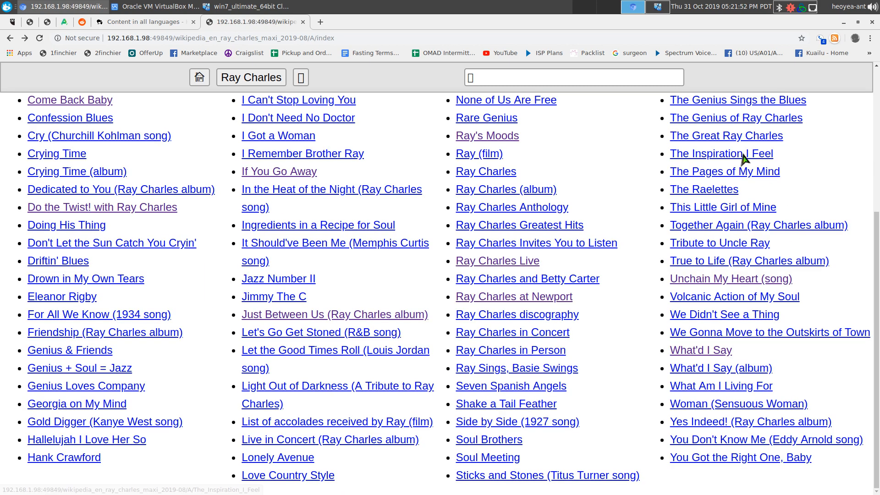
{"action": "left_click", "coordinate": [722, 153]}
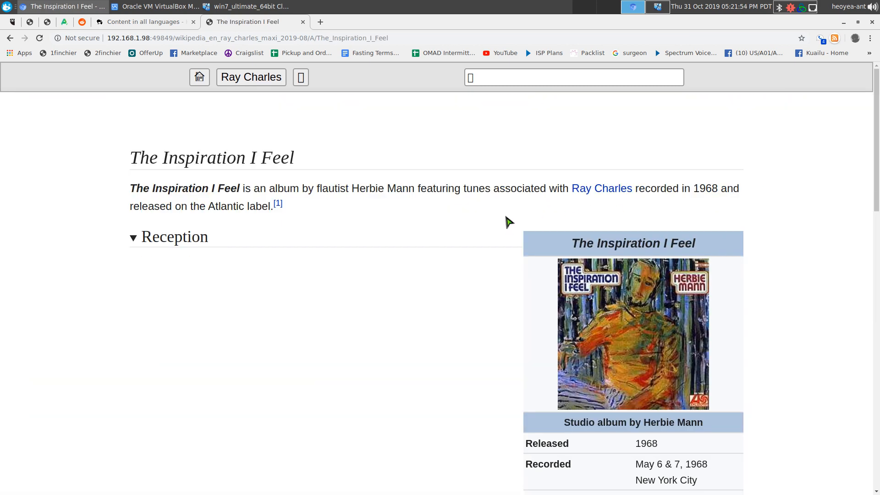
{"action": "mouse_move", "coordinate": [172, 55]}
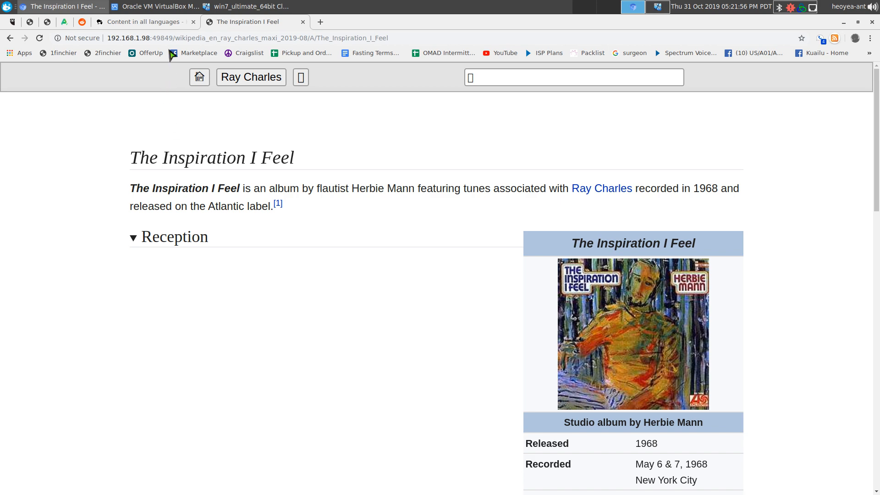
{"action": "left_click", "coordinate": [141, 23]}
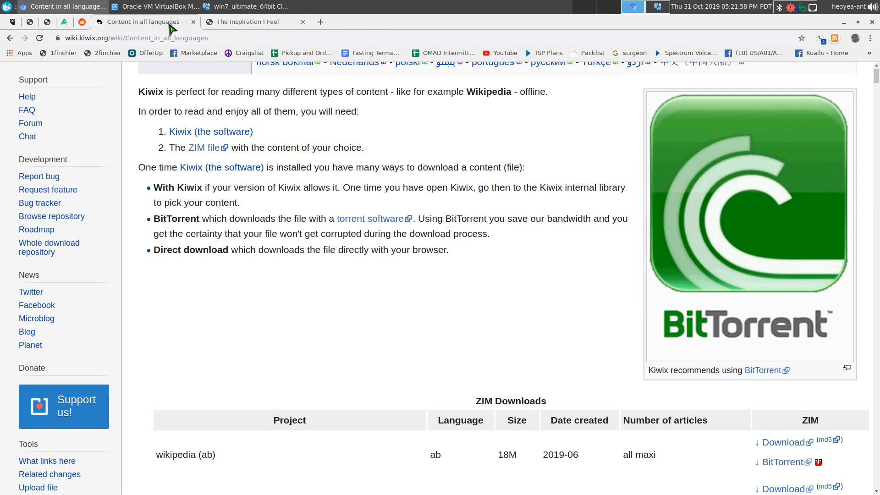
Scroll through the Wikipedia downloads-by-language table on wiki.kiwix.org, then return to the VM terminal.
{"action": "scroll", "scroll_direction": "up", "scroll_amount": 3}
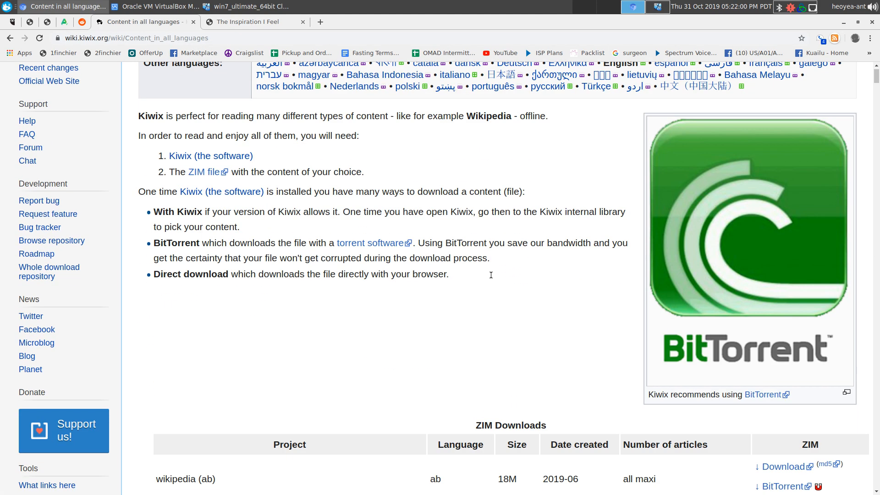
{"action": "scroll", "scroll_direction": "down", "scroll_amount": 3}
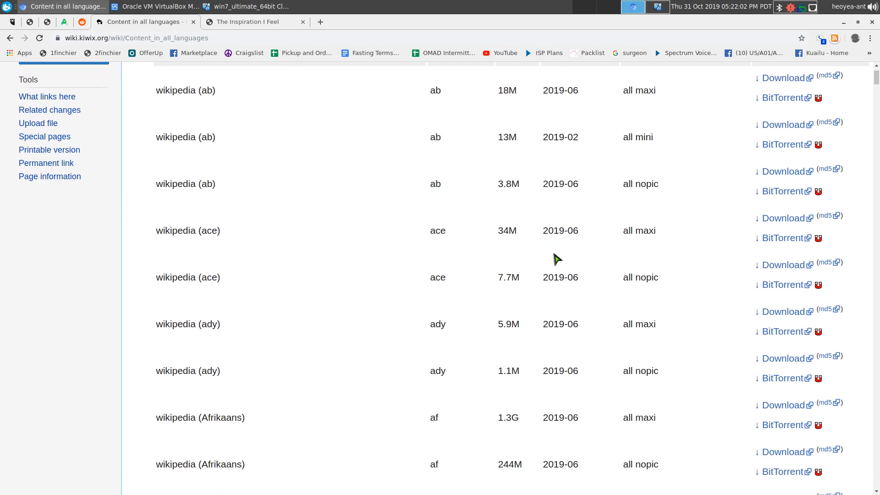
{"action": "mouse_move", "coordinate": [499, 280]}
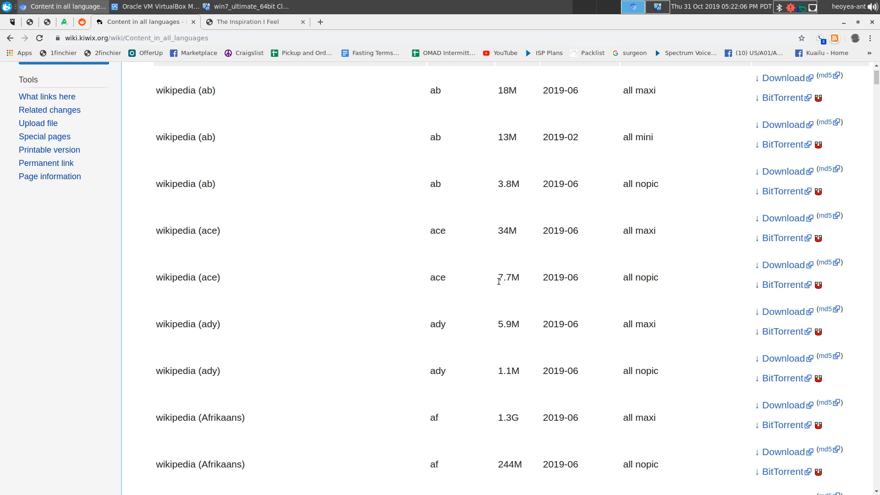
{"action": "mouse_move", "coordinate": [518, 256]}
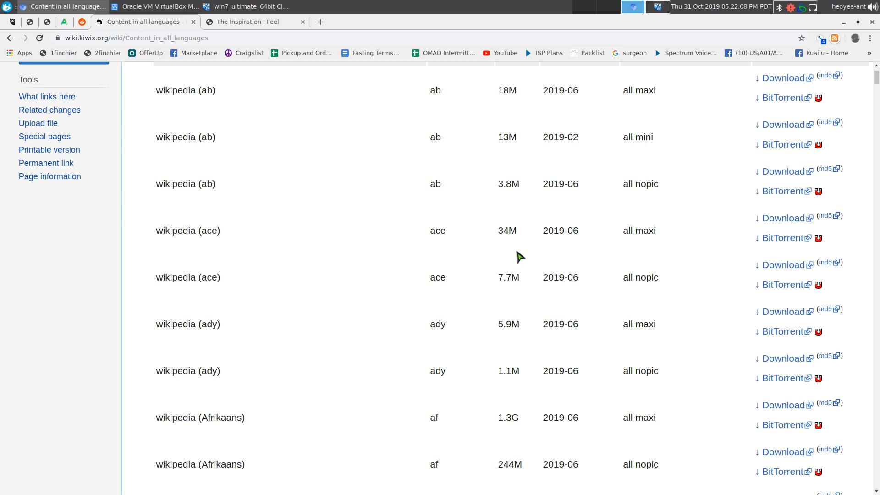
{"action": "scroll", "scroll_direction": "up", "scroll_amount": 3}
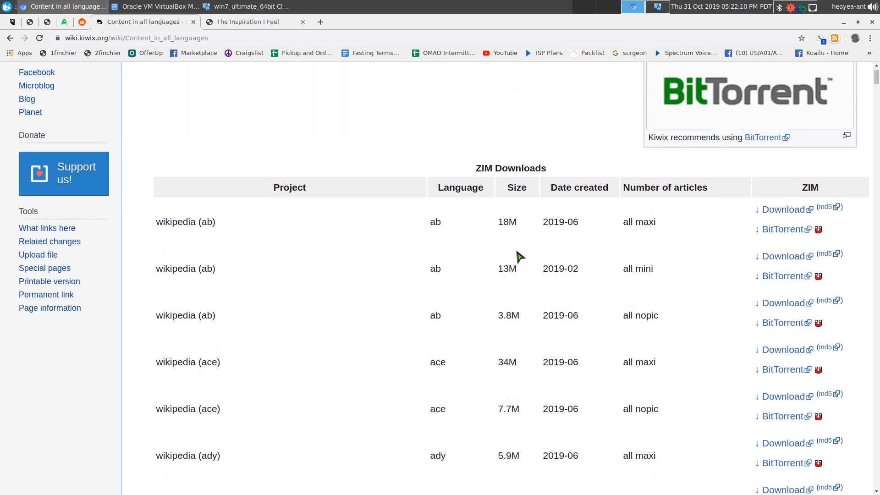
{"action": "scroll", "scroll_direction": "down", "scroll_amount": 3}
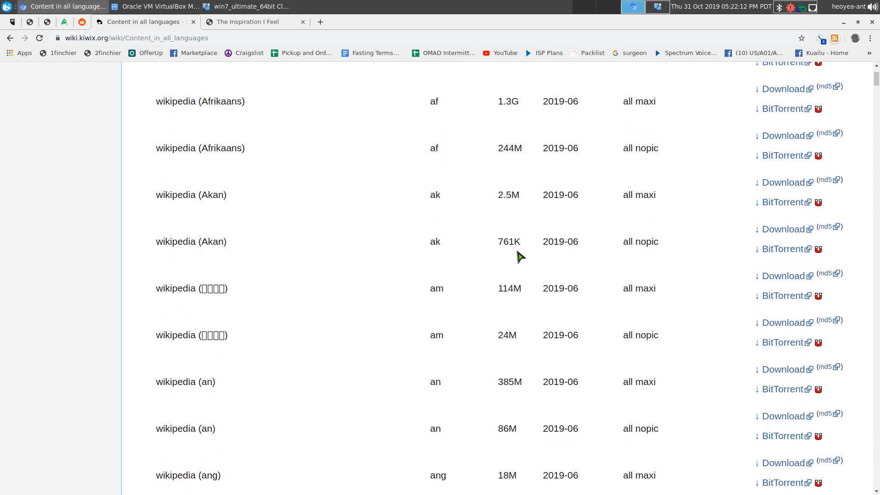
{"action": "scroll", "scroll_direction": "down", "scroll_amount": 3}
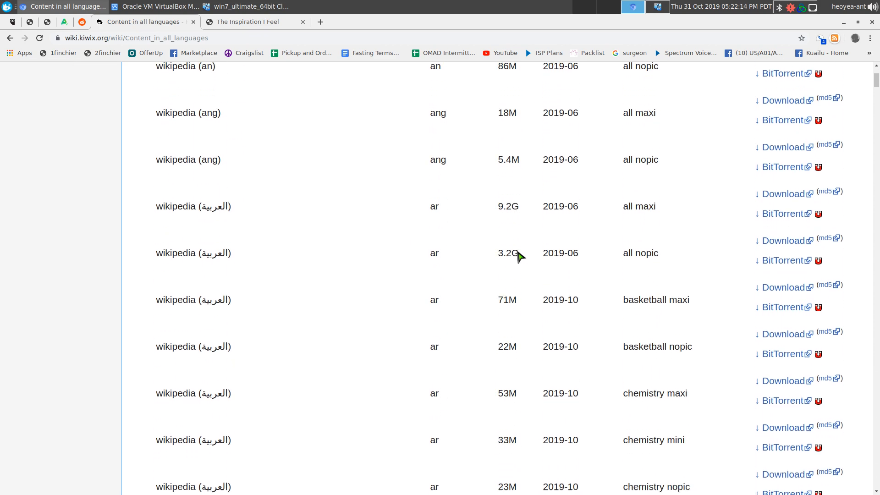
{"action": "scroll", "scroll_direction": "down", "scroll_amount": 3}
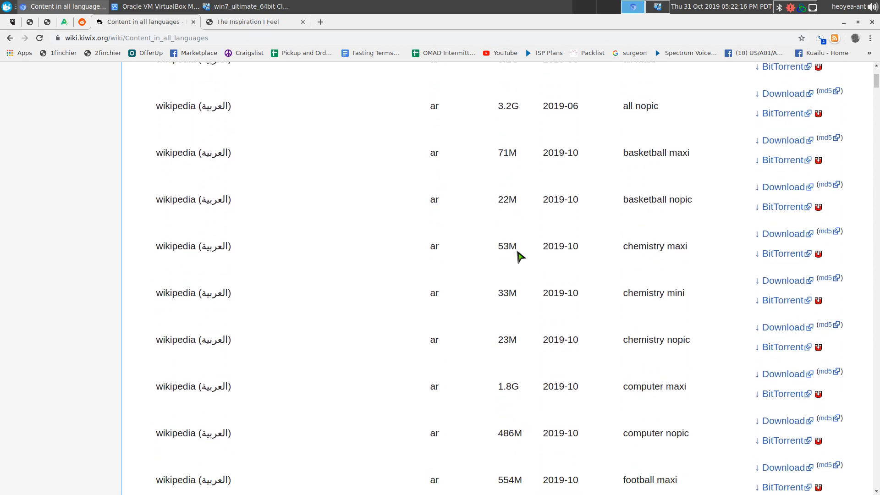
{"action": "scroll", "scroll_direction": "down", "scroll_amount": 3}
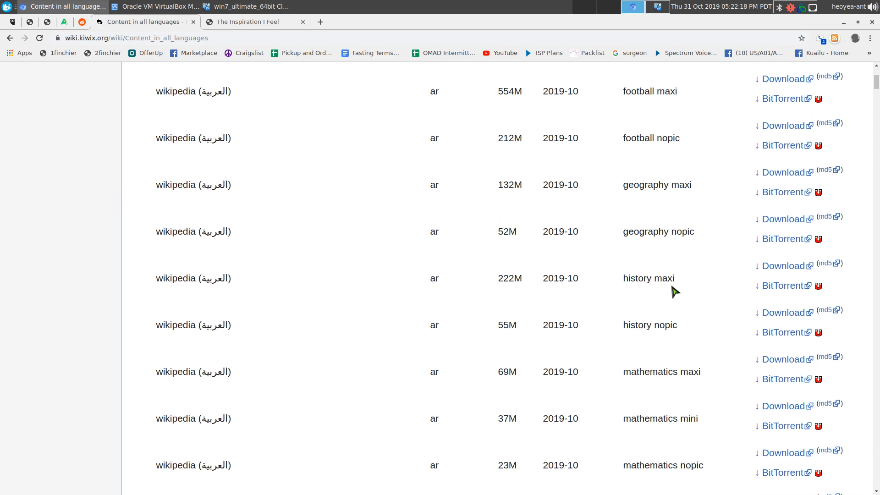
{"action": "scroll", "scroll_direction": "down", "scroll_amount": 3}
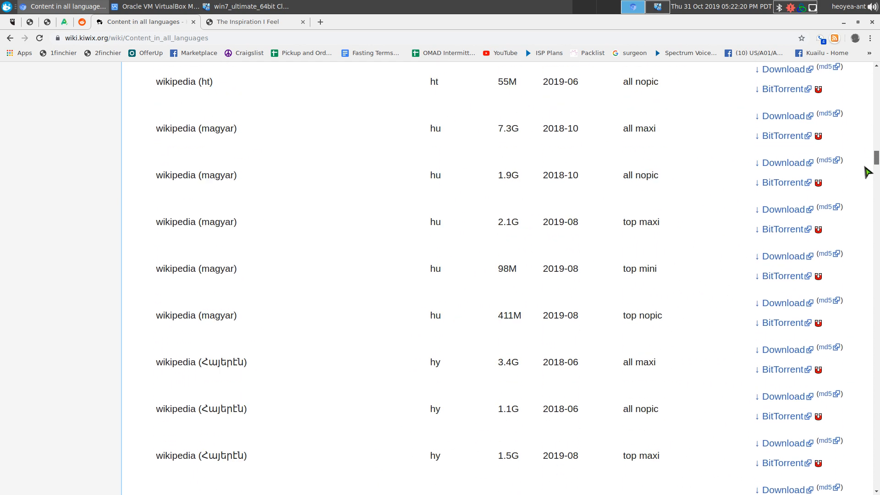
{"action": "scroll", "scroll_direction": "down", "scroll_amount": 3}
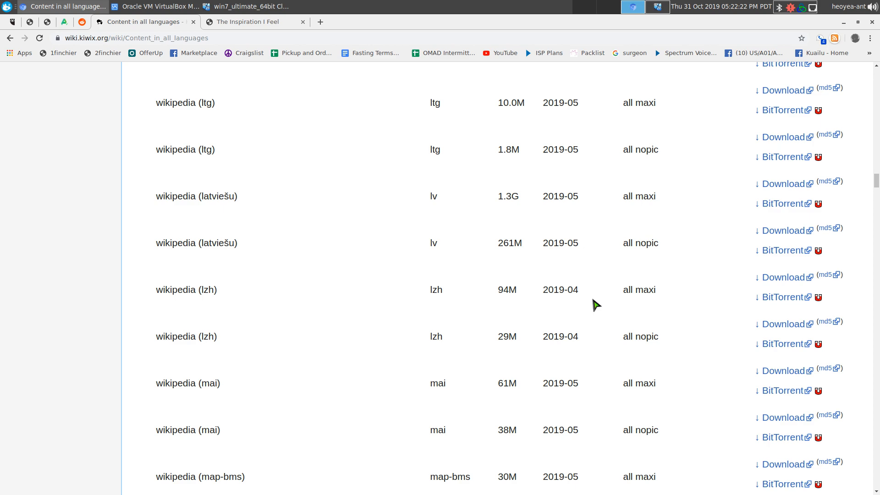
{"action": "scroll", "scroll_direction": "down", "scroll_amount": 3}
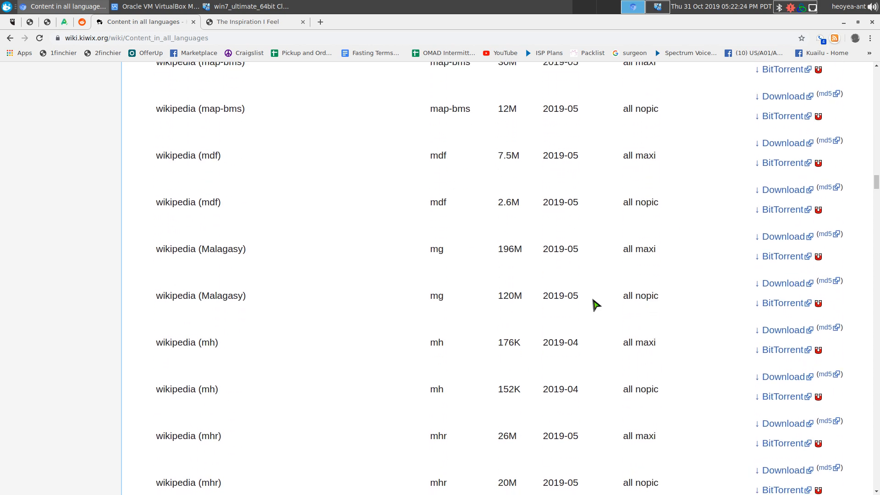
{"action": "scroll", "scroll_direction": "down", "scroll_amount": 3}
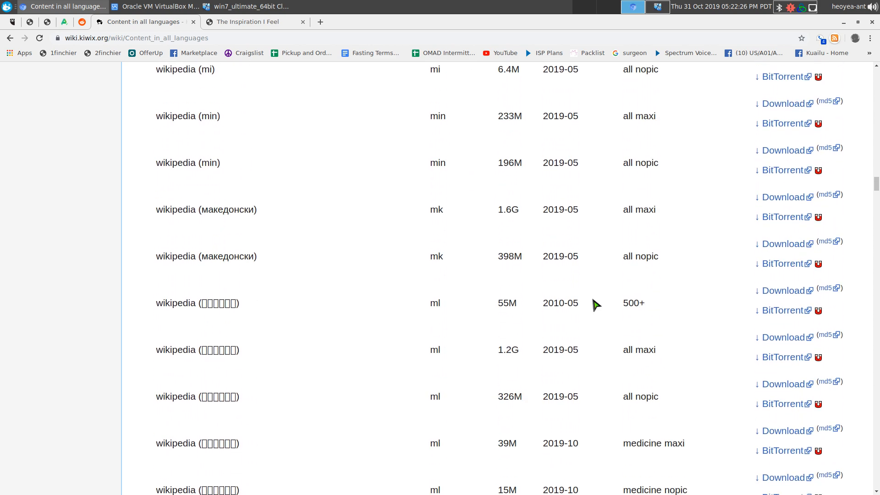
{"action": "scroll", "scroll_direction": "down", "scroll_amount": 3}
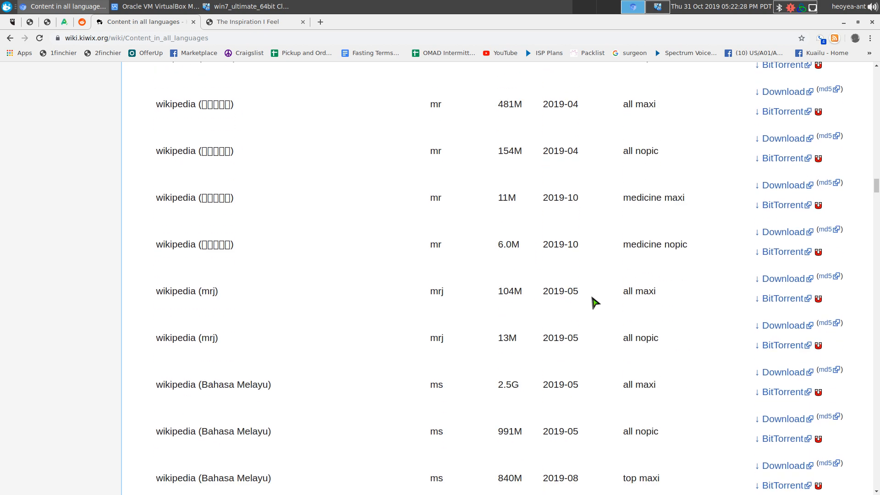
{"action": "scroll", "scroll_direction": "down", "scroll_amount": 3}
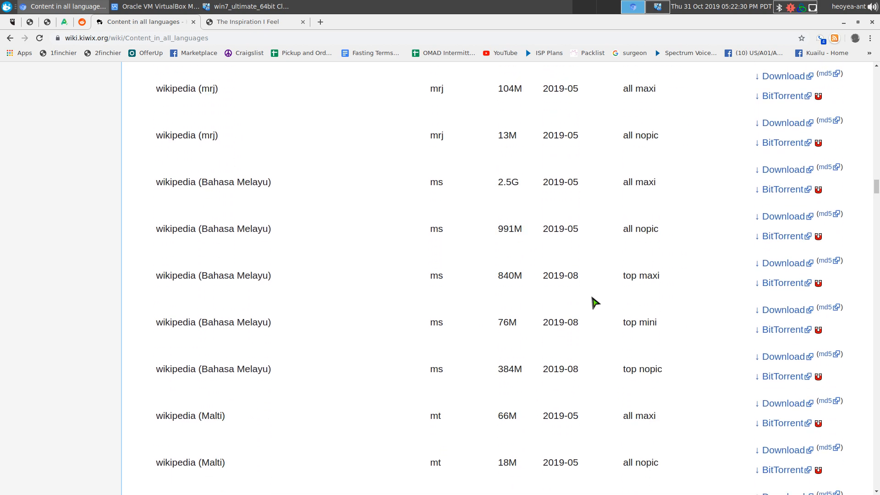
{"action": "scroll", "scroll_direction": "down", "scroll_amount": 3}
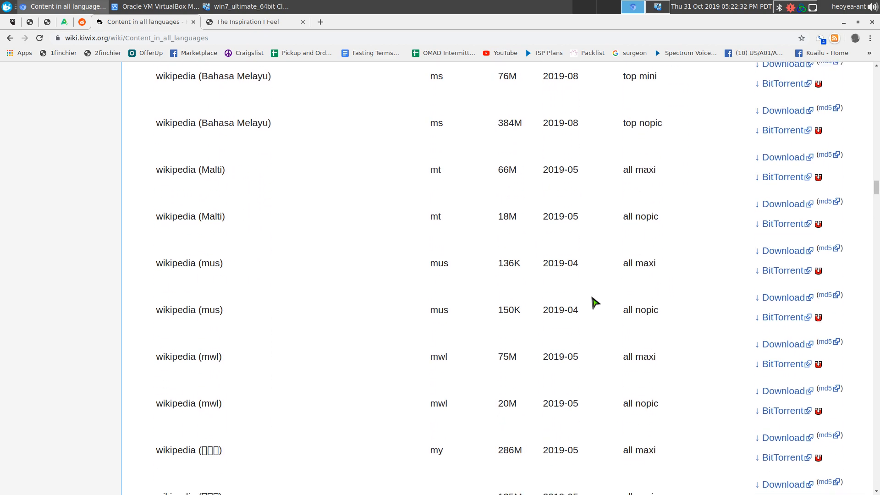
{"action": "scroll", "scroll_direction": "down", "scroll_amount": 3}
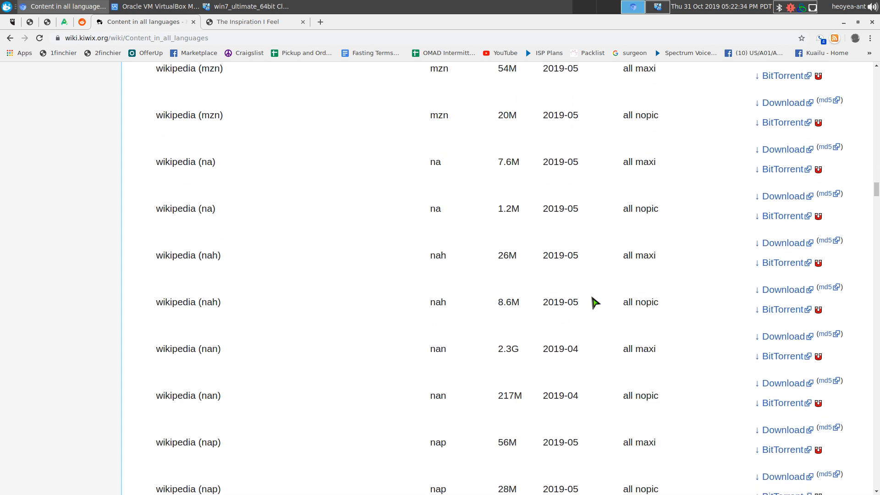
{"action": "scroll", "scroll_direction": "down", "scroll_amount": 3}
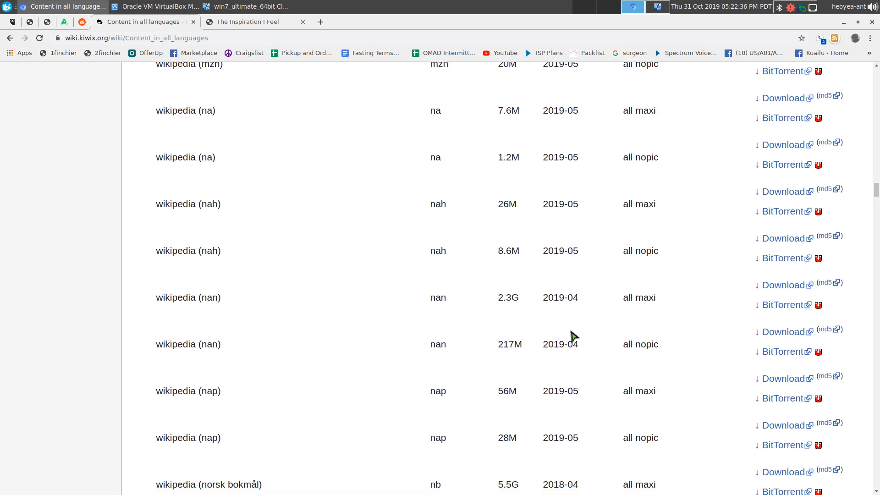
{"action": "scroll", "scroll_direction": "down", "scroll_amount": 3}
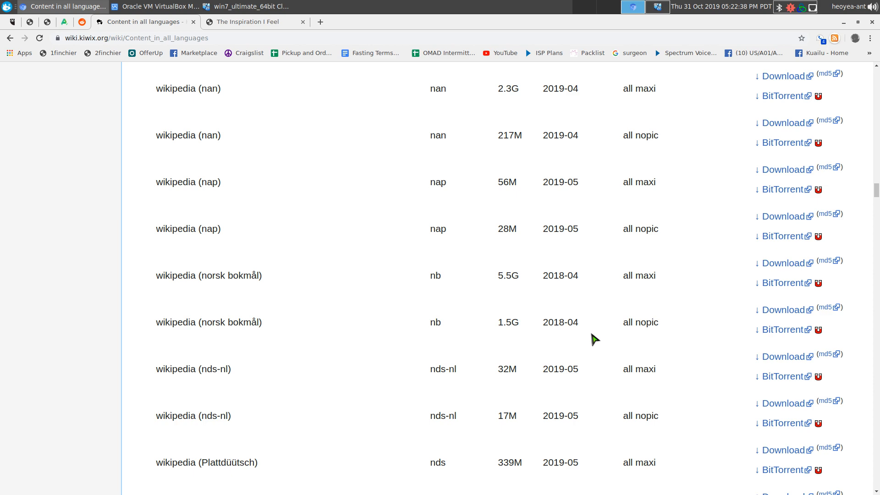
{"action": "scroll", "scroll_direction": "down", "scroll_amount": 3}
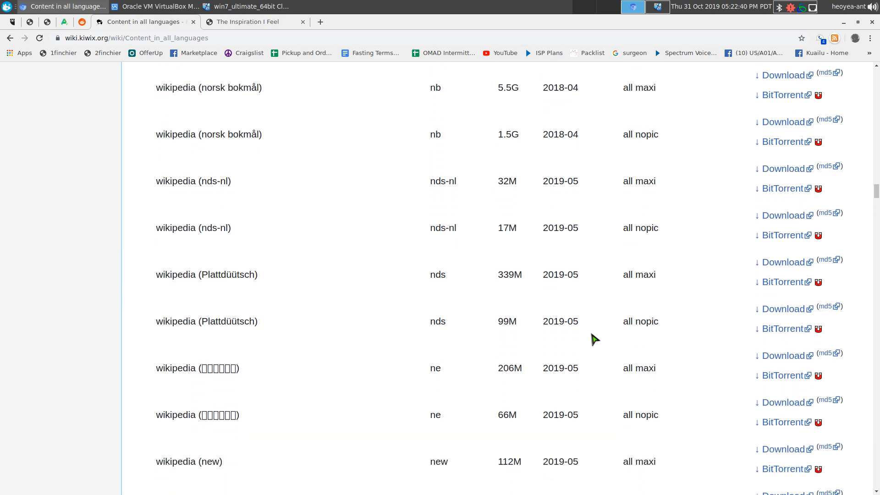
{"action": "scroll", "scroll_direction": "down", "scroll_amount": 3}
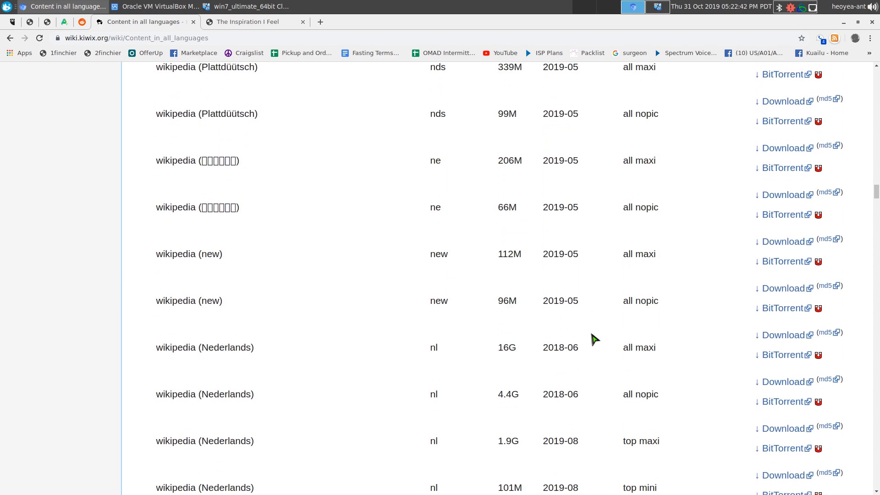
{"action": "scroll", "scroll_direction": "down", "scroll_amount": 3}
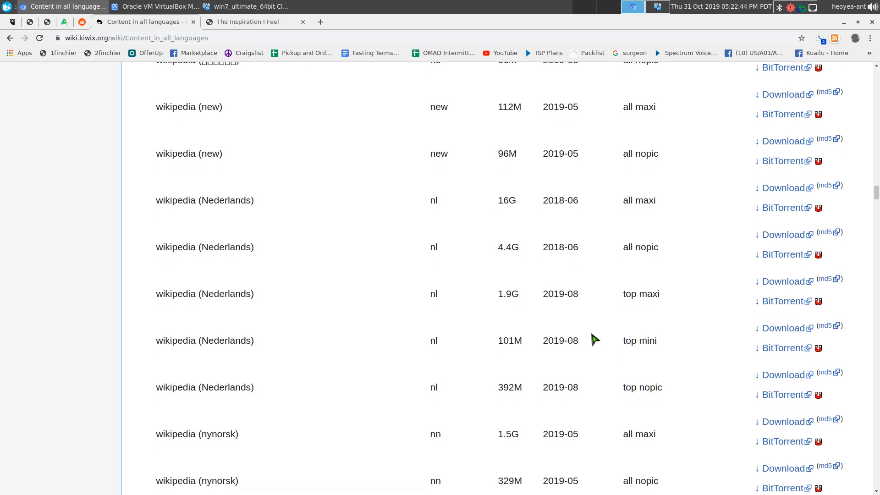
{"action": "scroll", "scroll_direction": "down", "scroll_amount": 3}
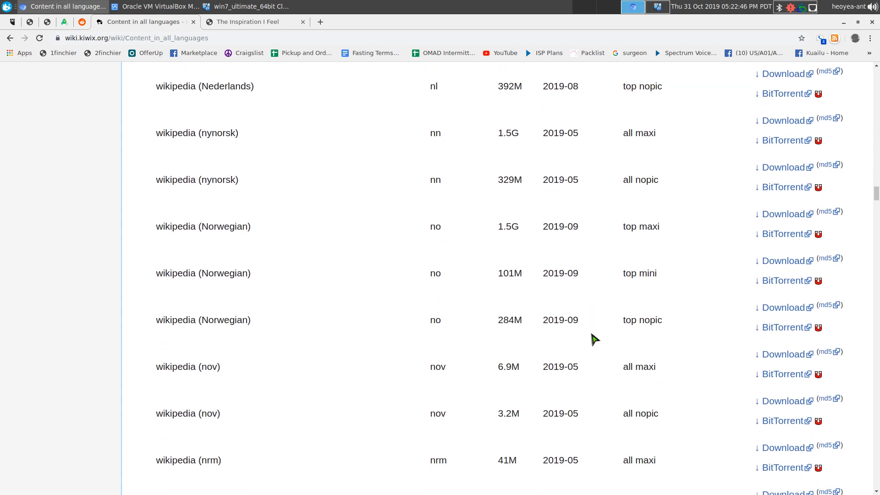
{"action": "mouse_move", "coordinate": [761, 249]}
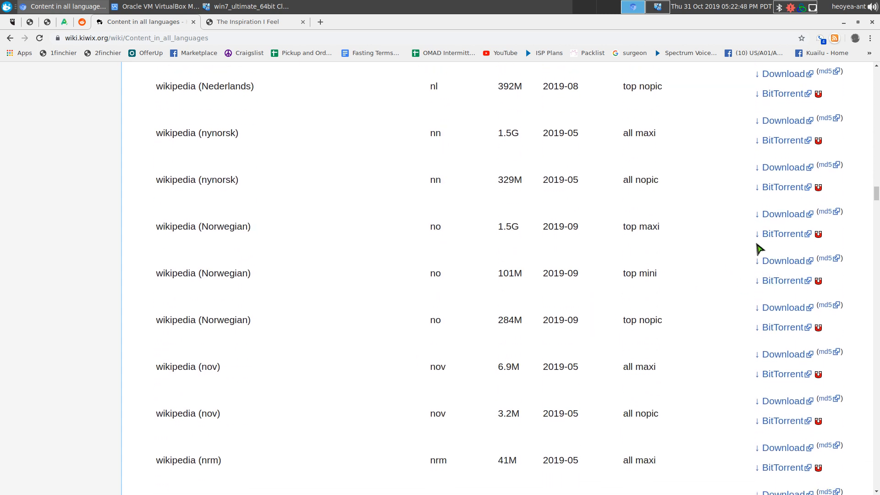
{"action": "mouse_move", "coordinate": [511, 305]}
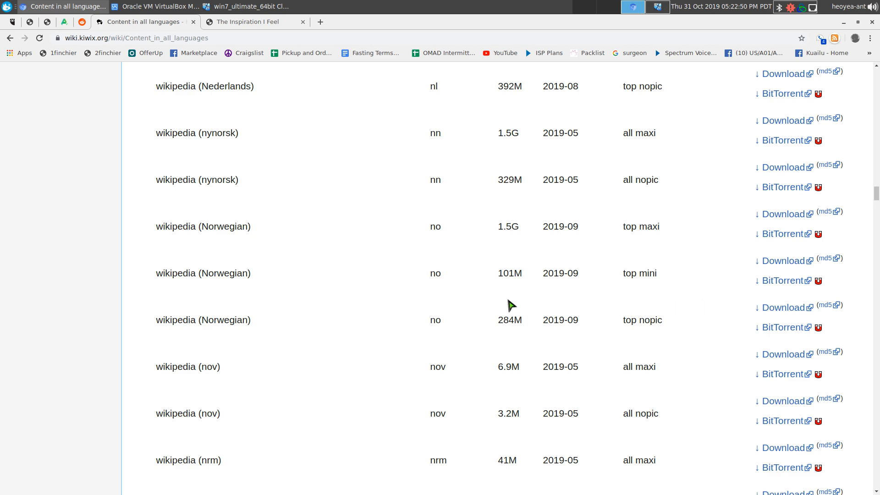
{"action": "left_click", "coordinate": [247, 6]}
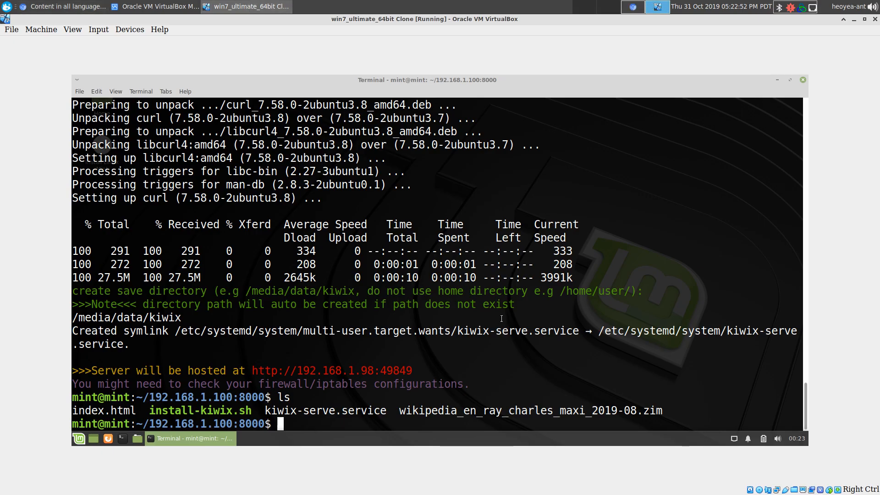
Change directory into /media/data/kiwix/ where the Ray Charles ZIM is stored.
{"action": "double_click", "coordinate": [302, 290]}
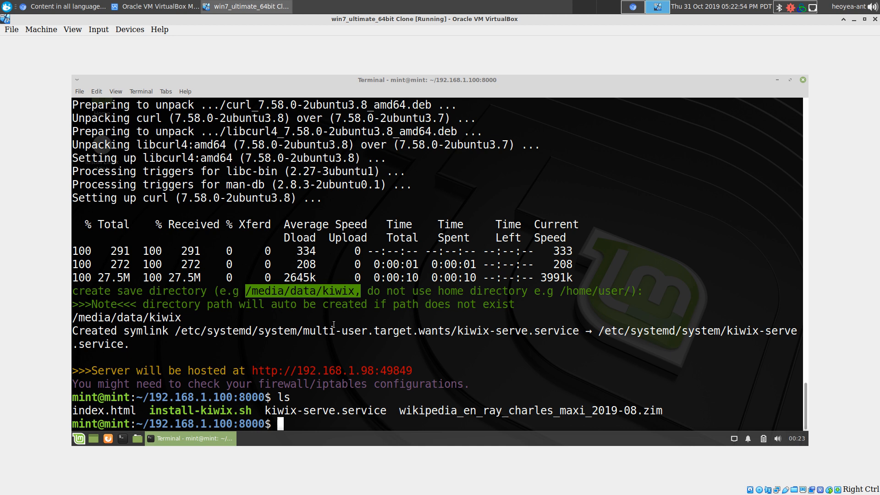
{"action": "type", "text": "cd"}
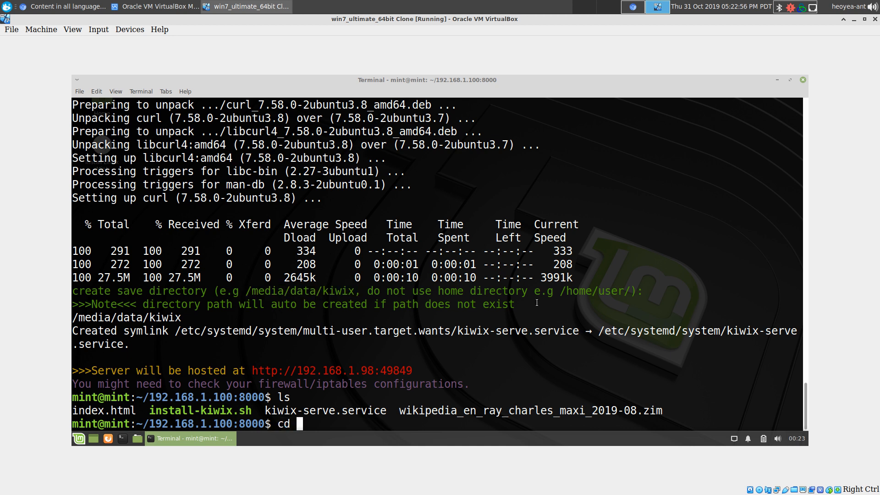
{"action": "type", "text": "/m"}
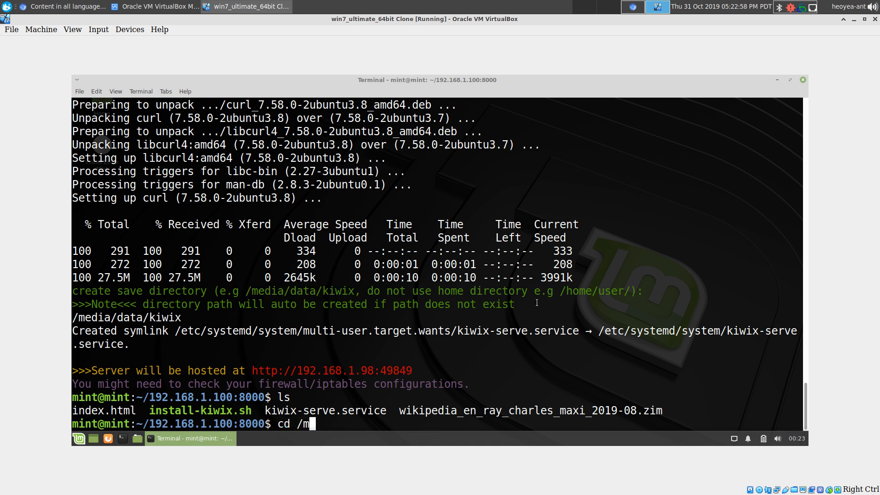
{"action": "type", "text": "edia/"}
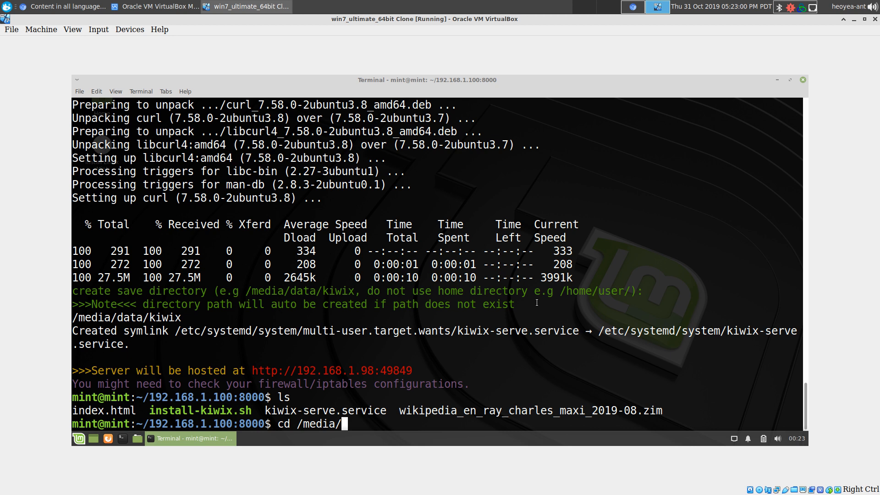
{"action": "type", "text": "data/j"}
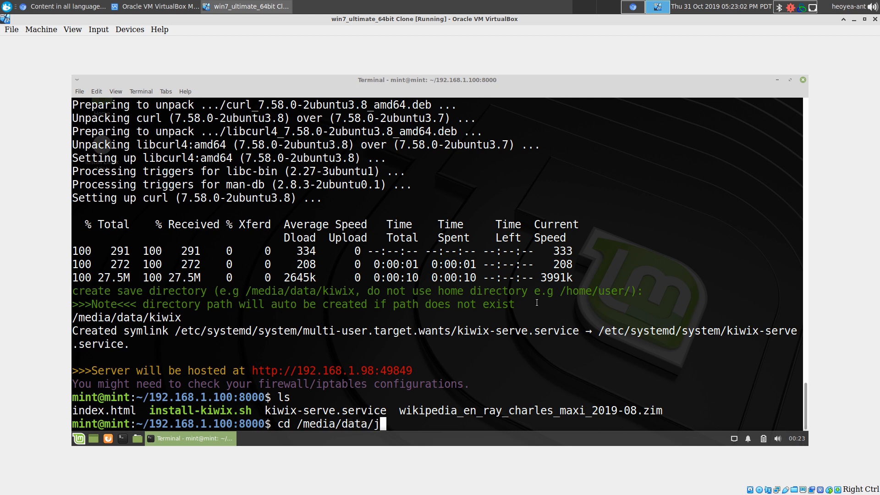
{"action": "type", "text": "kw"}
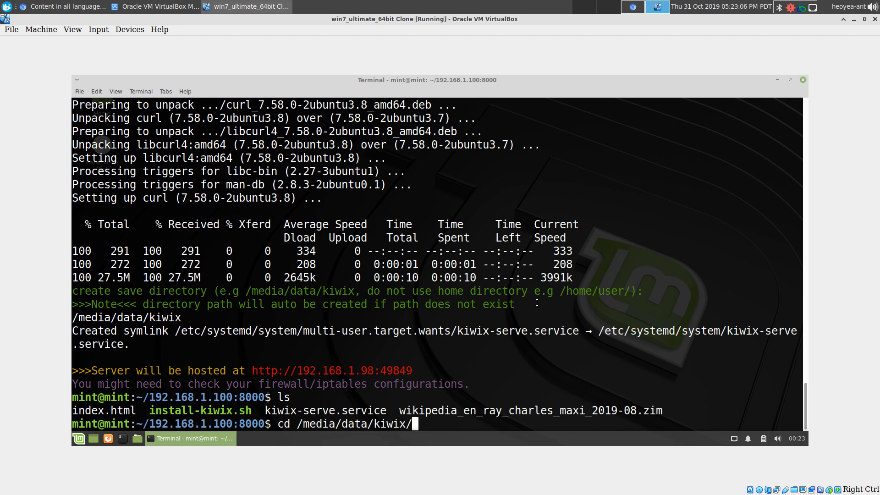
{"action": "key", "text": "Return"}
{"action": "type", "text": "ls"}
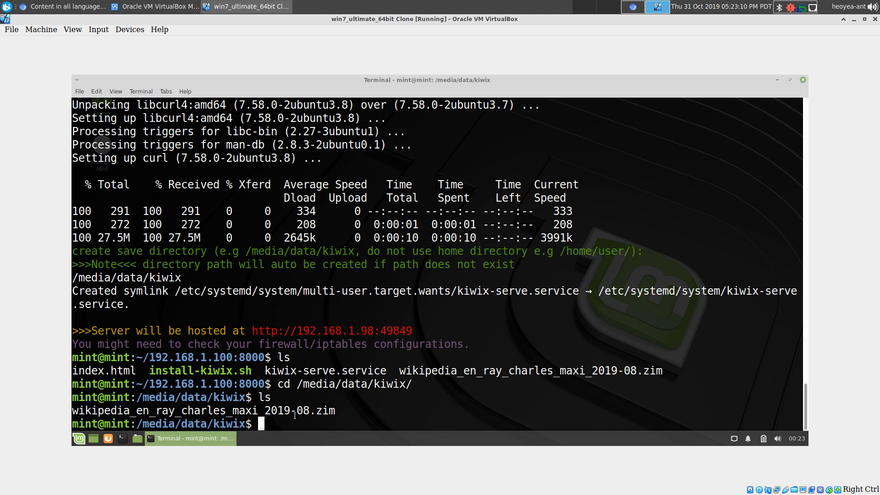
{"action": "mouse_move", "coordinate": [753, 391]}
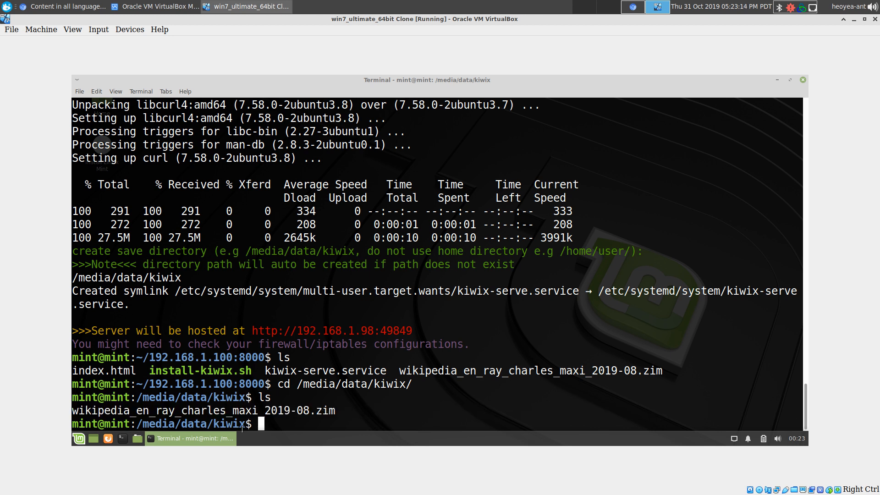
Run sudo systemctl restart kiwix-serve.service so the server reloads its ZIM files.
{"action": "type", "text": "s"}
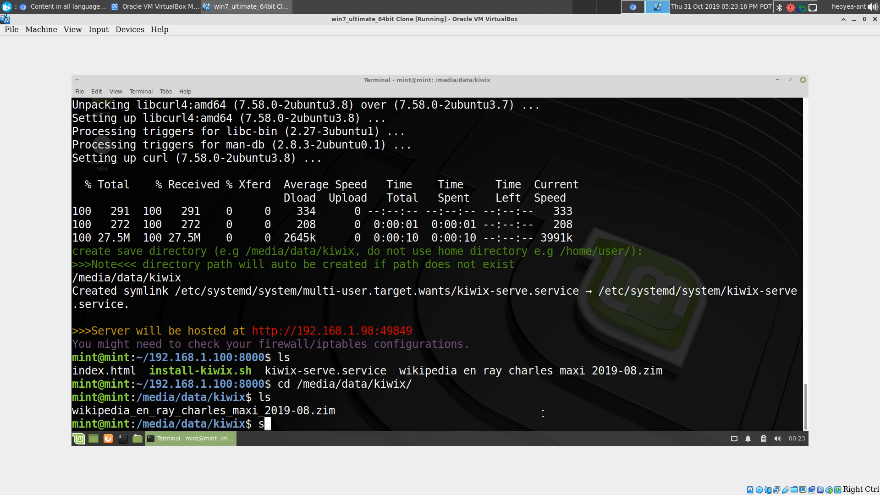
{"action": "type", "text": "udo"}
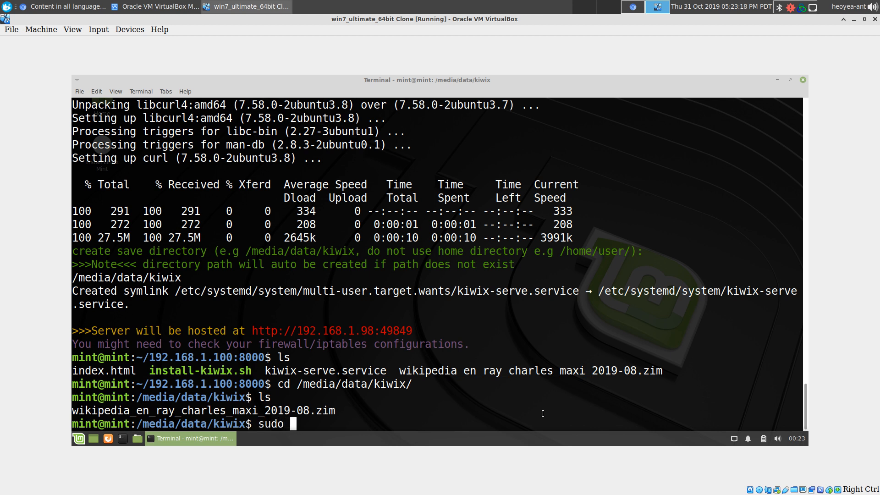
{"action": "type", "text": "system"}
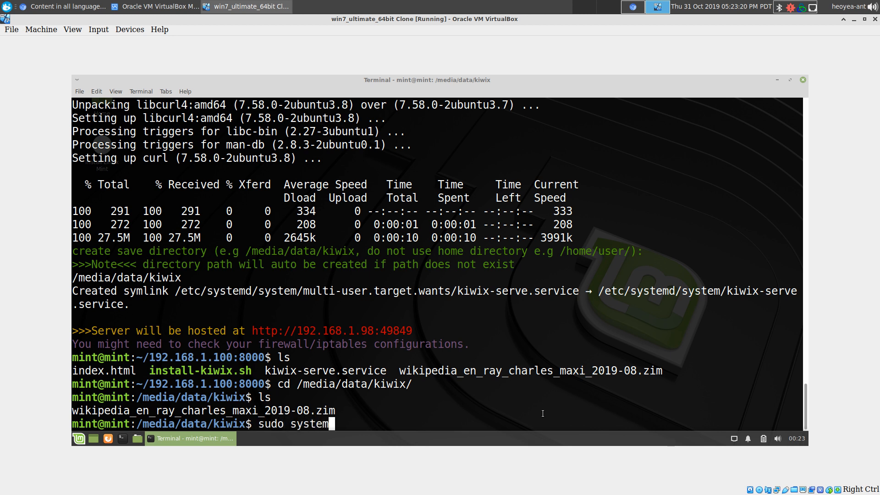
{"action": "type", "text": "ctl"}
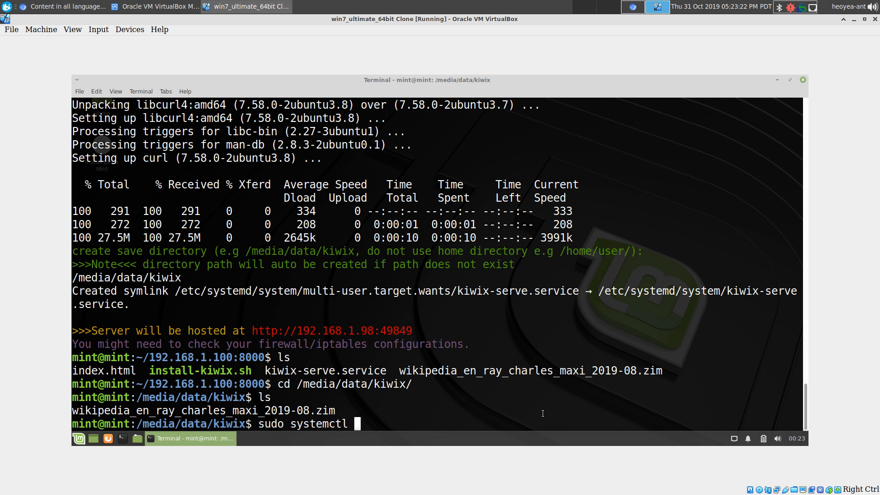
{"action": "type", "text": "restart"}
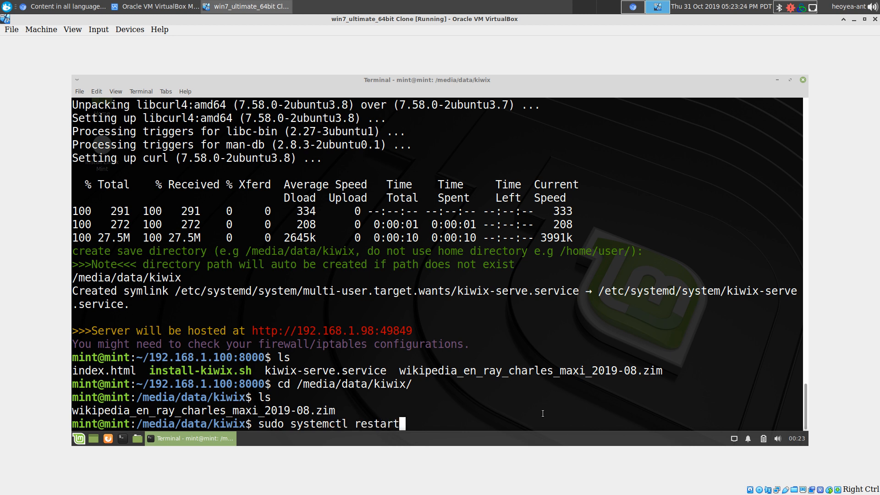
{"action": "type", "text": "k"}
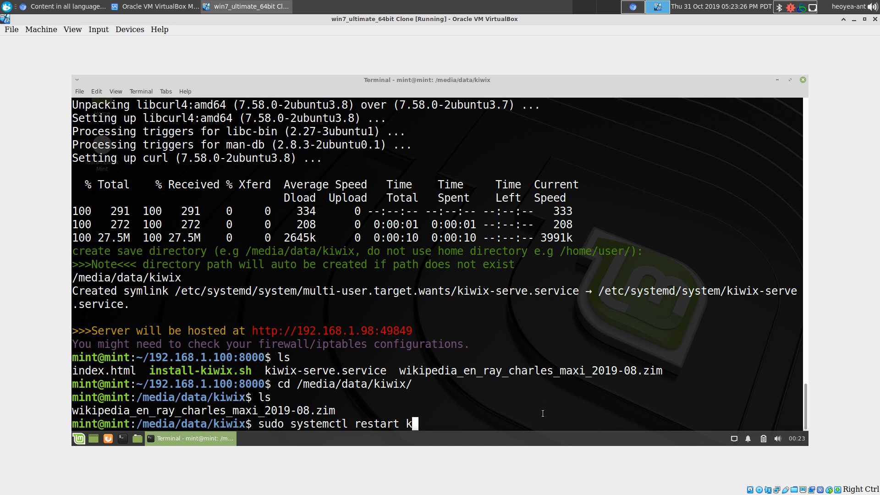
{"action": "type", "text": "wi"}
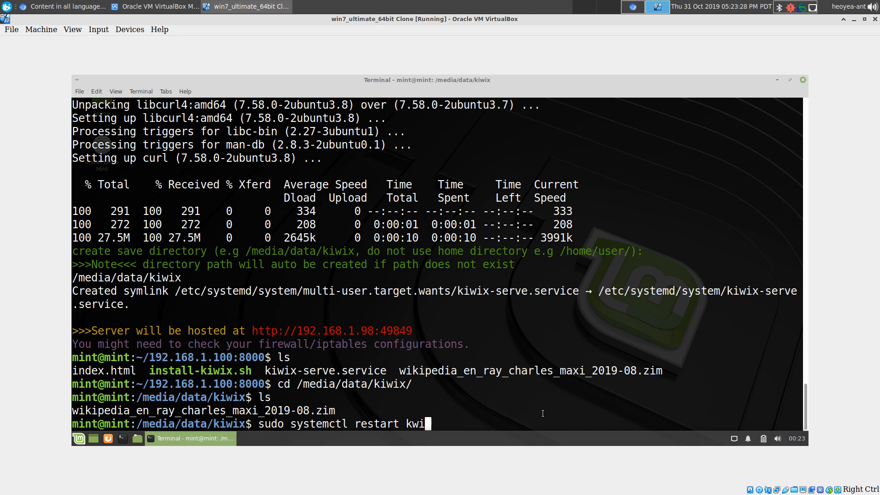
{"action": "key", "text": "BackSpace"}
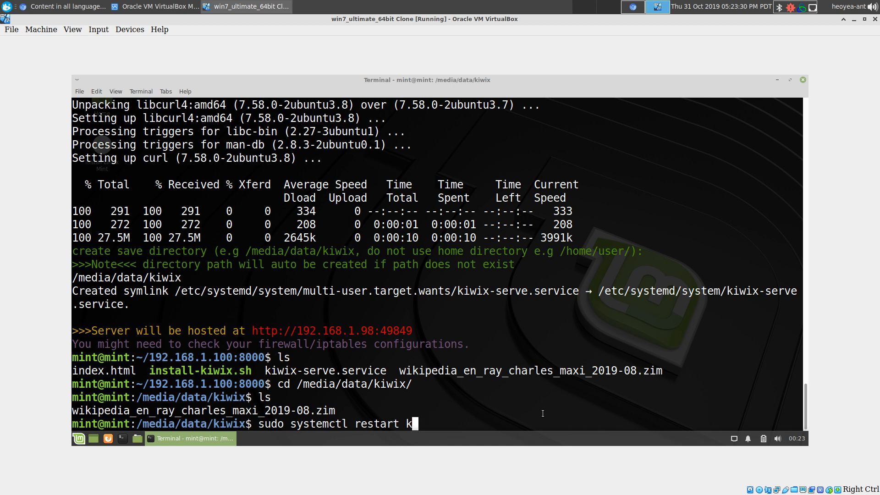
{"action": "type", "text": "iw"}
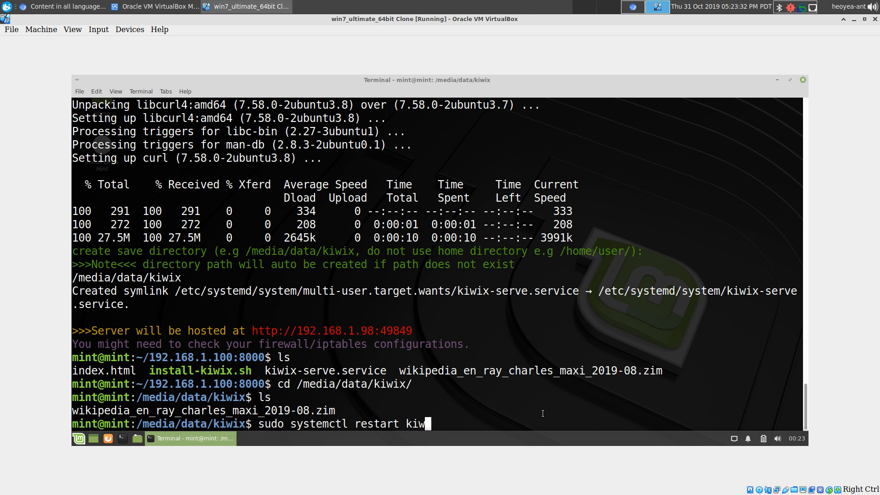
{"action": "type", "text": "x-serve.service"}
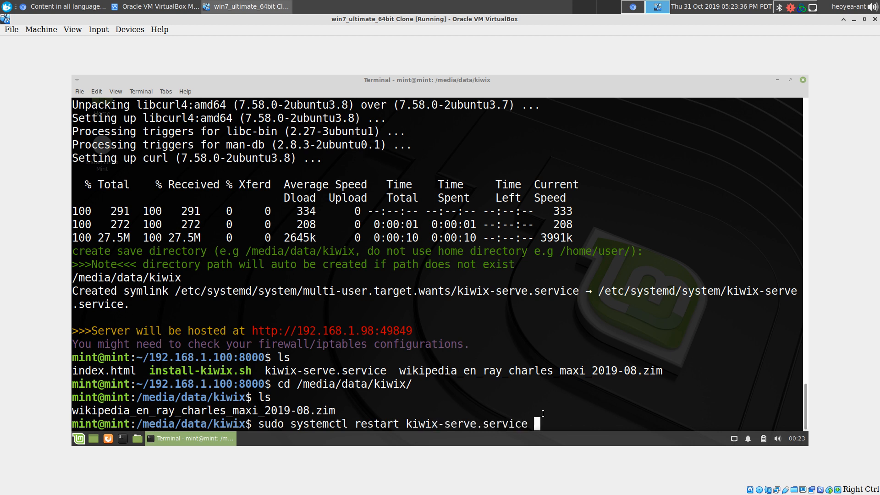
{"action": "key", "text": "Return"}
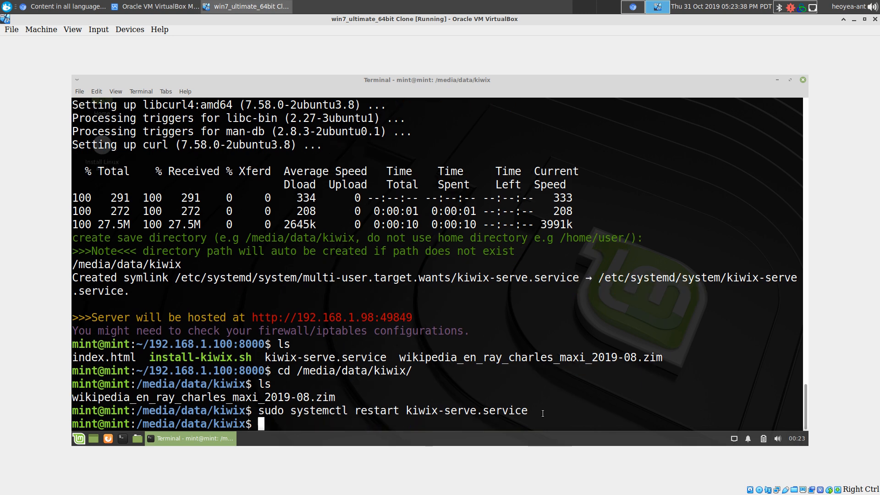